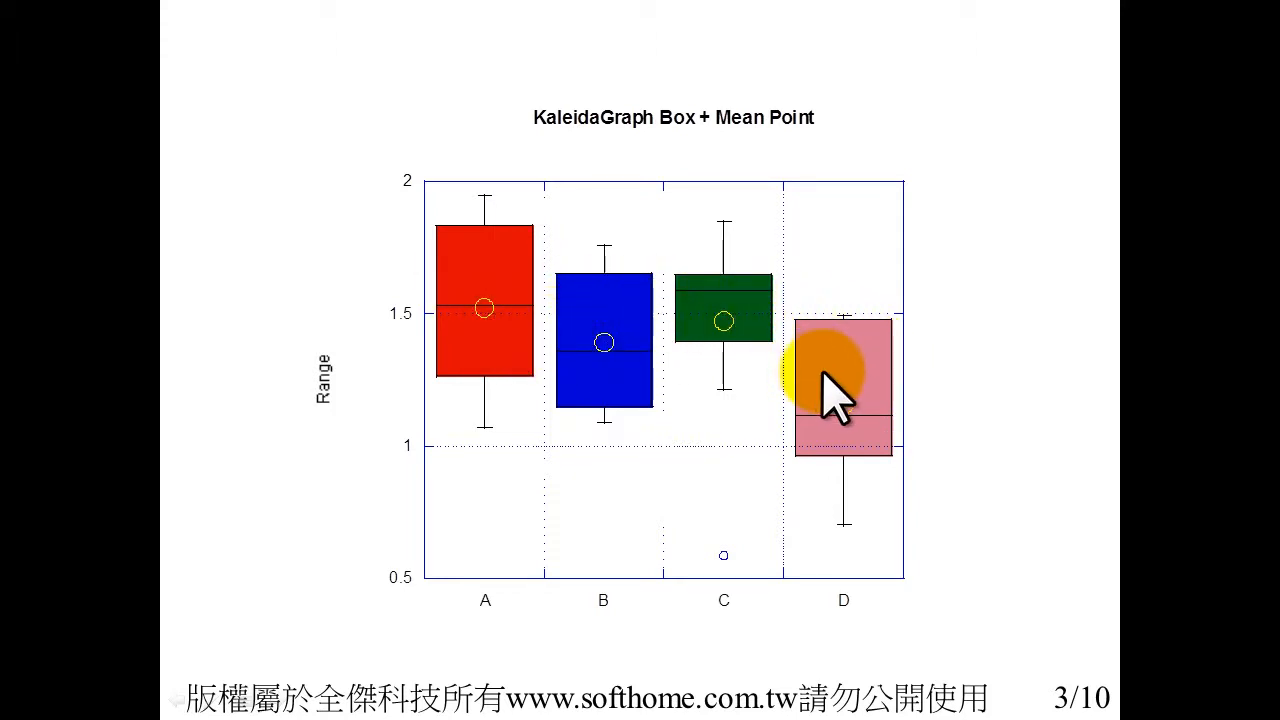
# Step: Advance the slideshow to slide 5, showing the data table with columns A–G
pyautogui.press('Right')
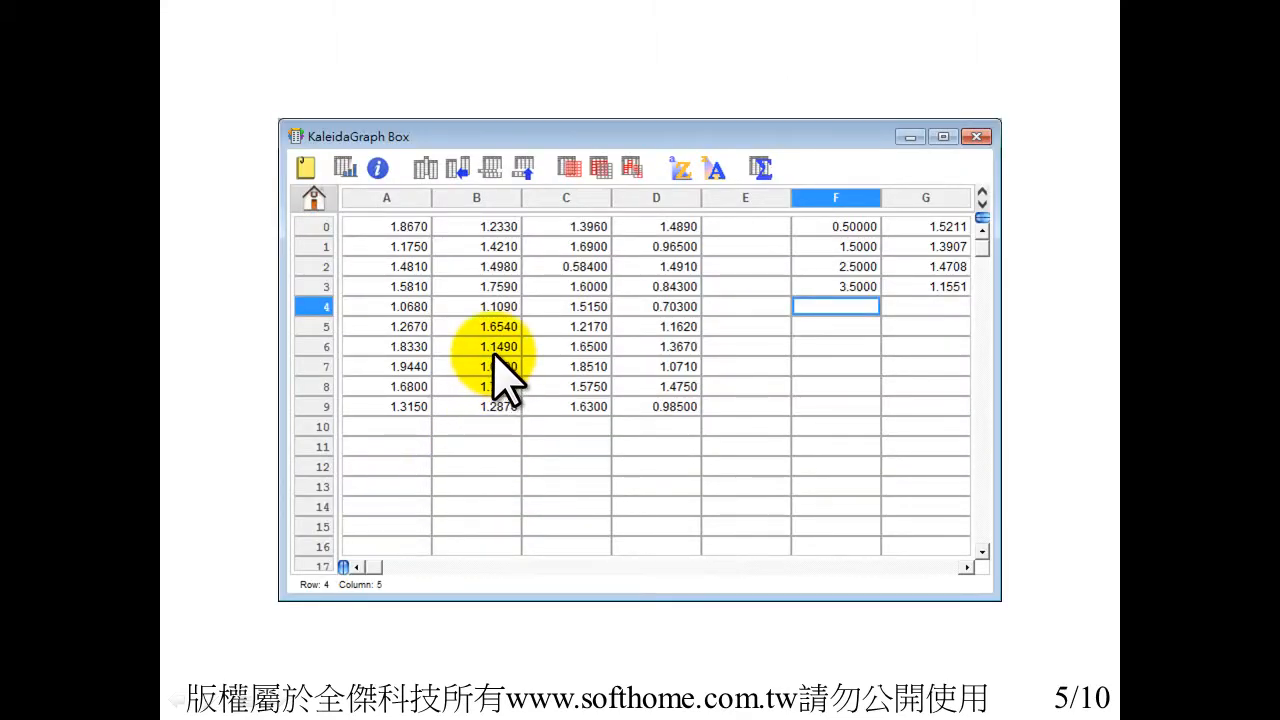
pyautogui.moveTo(735, 410)
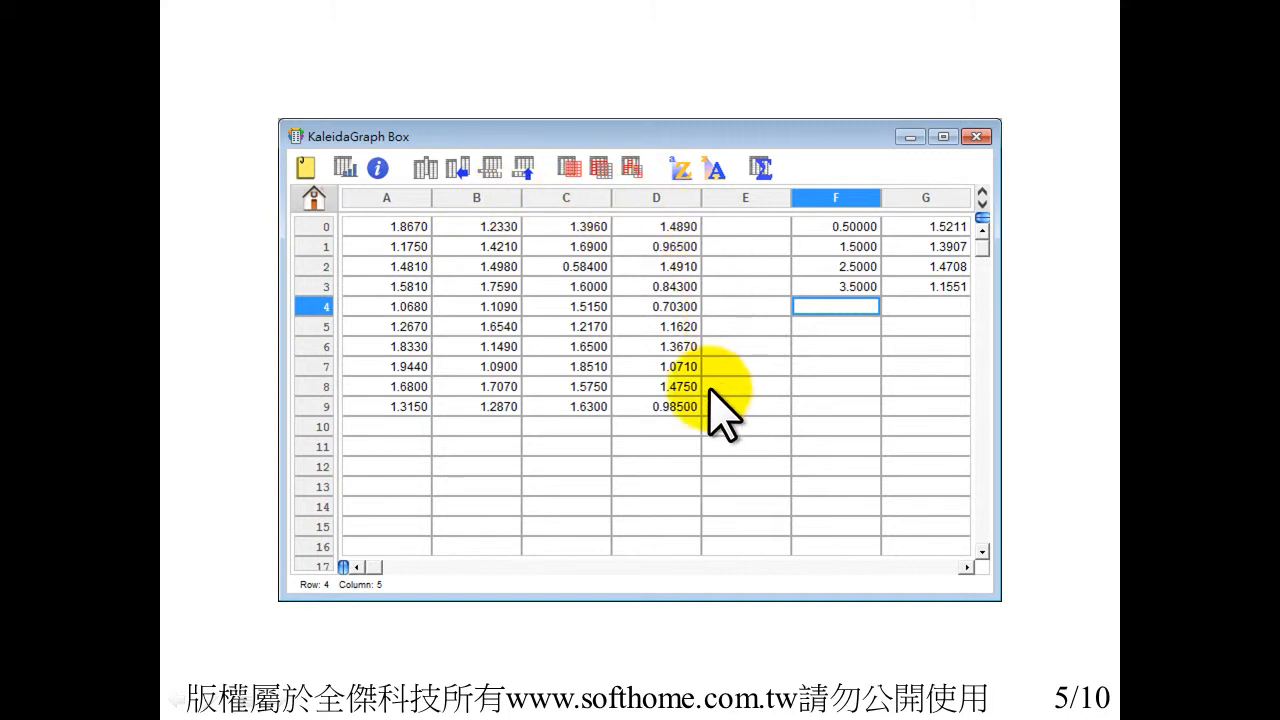
pyautogui.moveTo(665, 370)
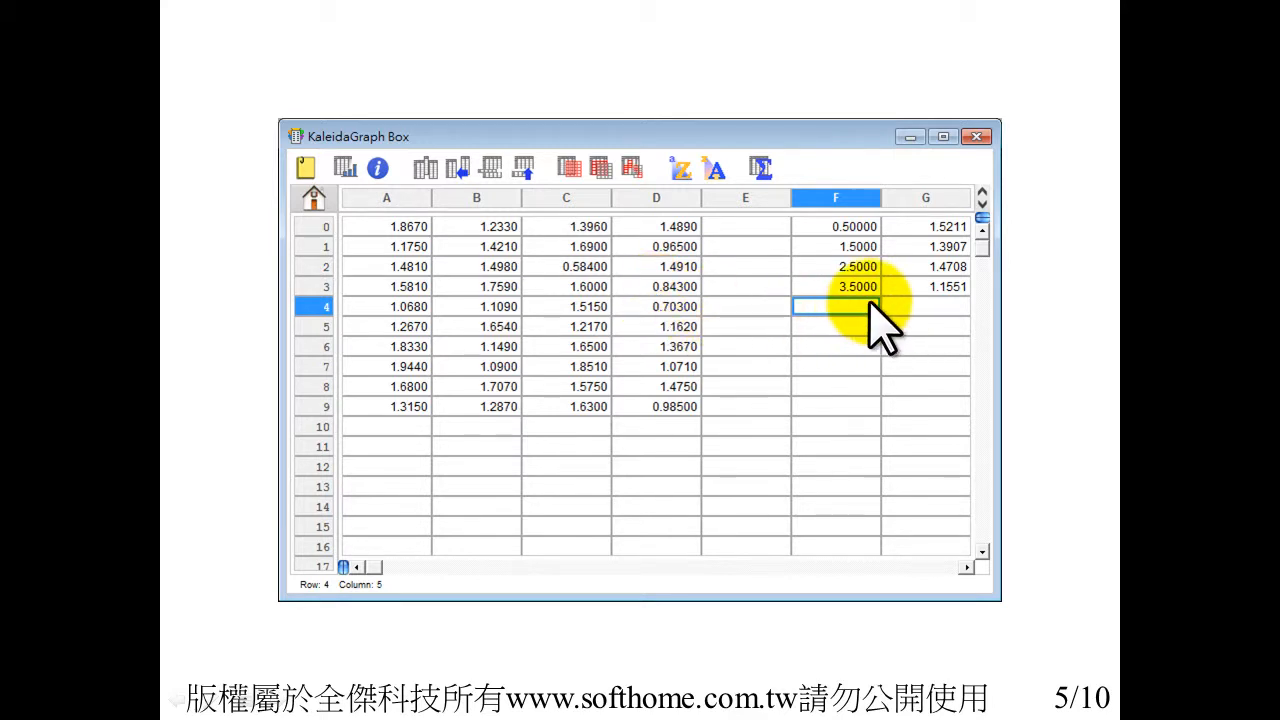
pyautogui.moveTo(955, 295)
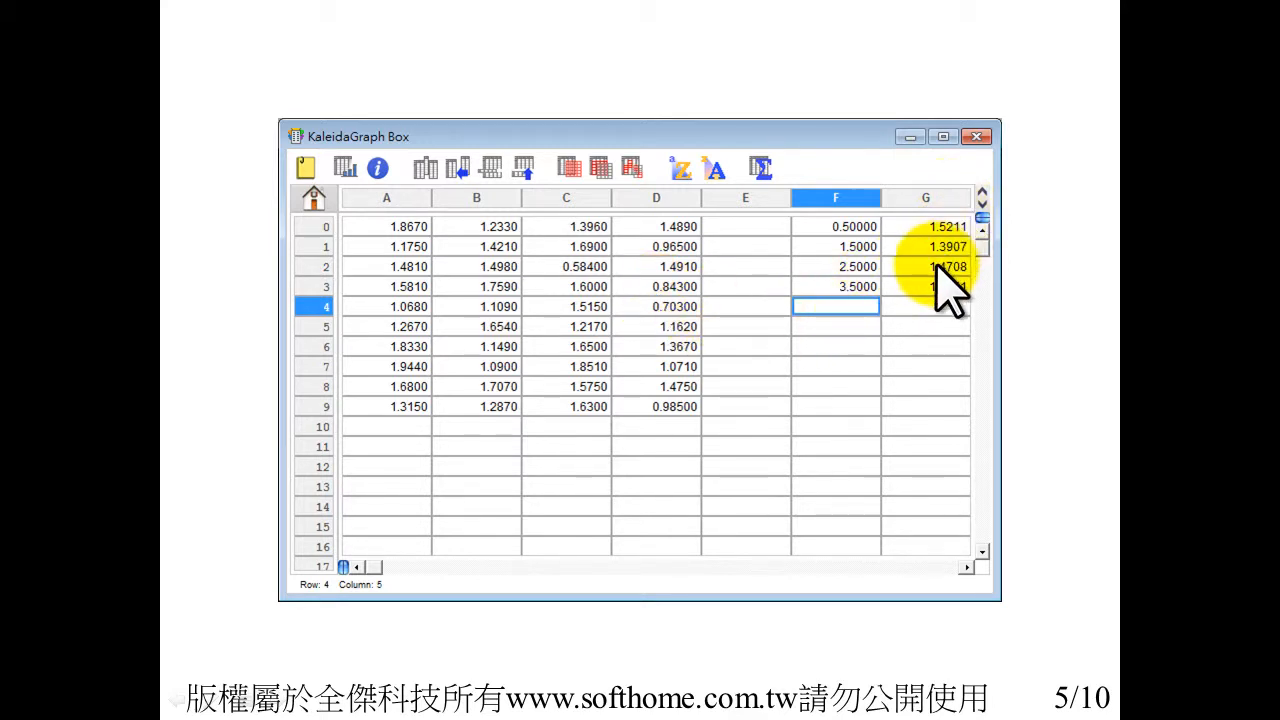
# Step: Advance to slide 7, the A–D box plot without mean points or a title
pyautogui.click(836, 197)
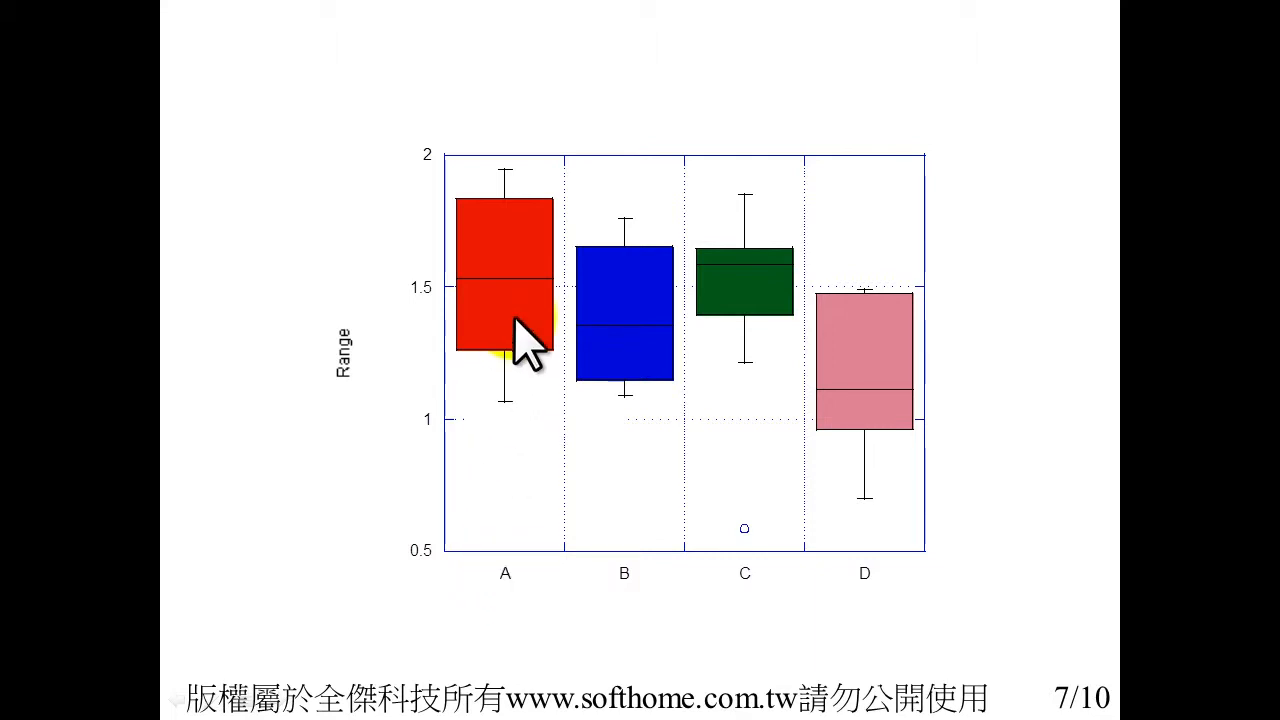
# Step: Advance to slide 8 on plotting a scatter plot of means, x-axis 0 to n
pyautogui.press('Right')
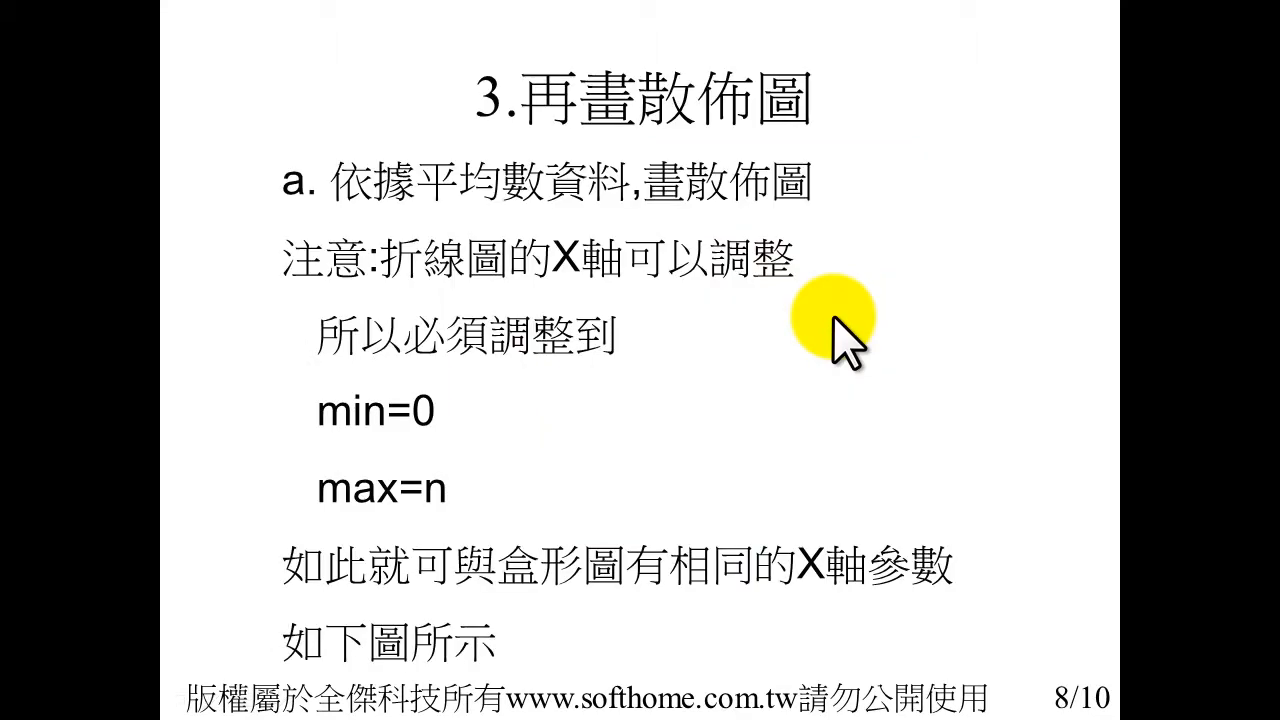
pyautogui.moveTo(707, 273)
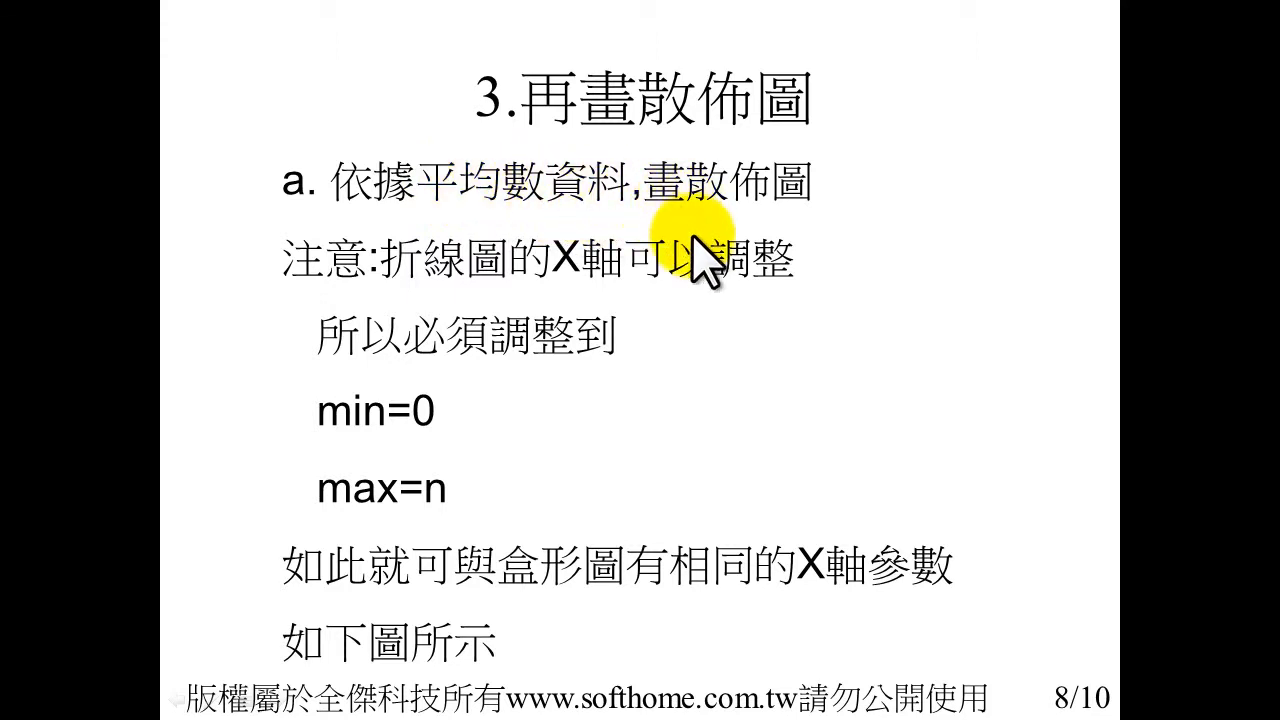
pyautogui.moveTo(622, 408)
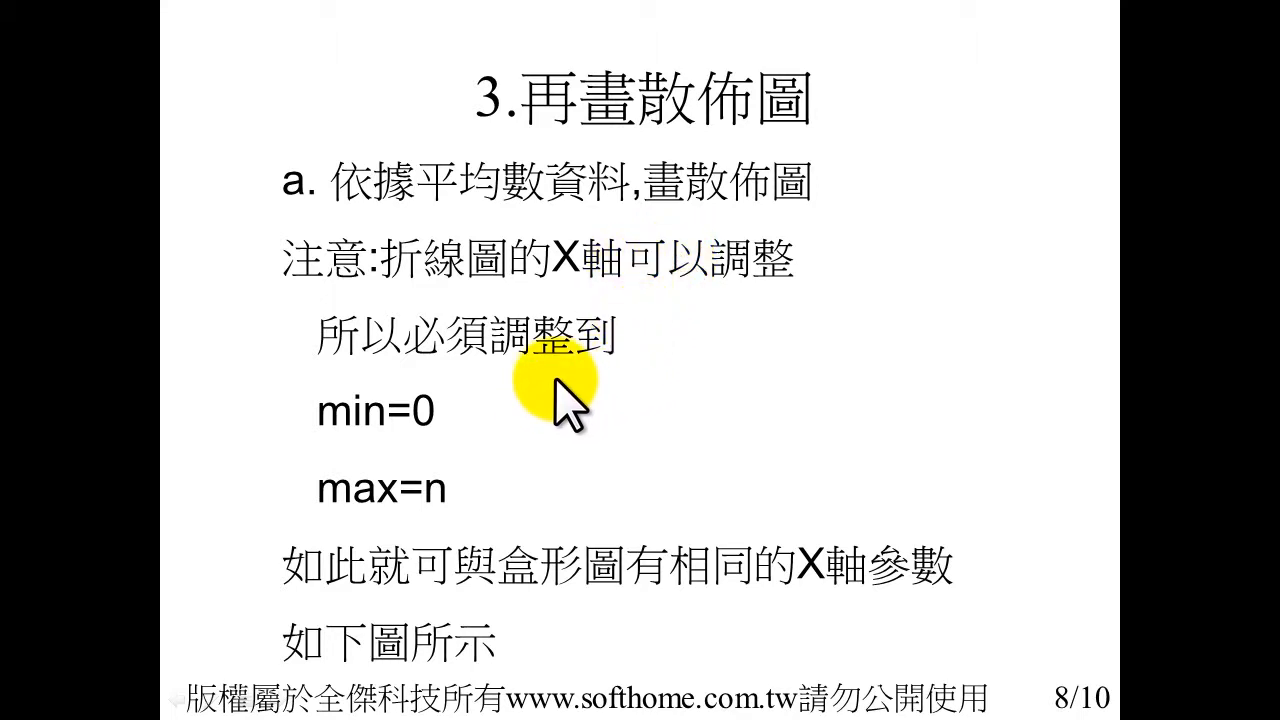
pyautogui.moveTo(840, 590)
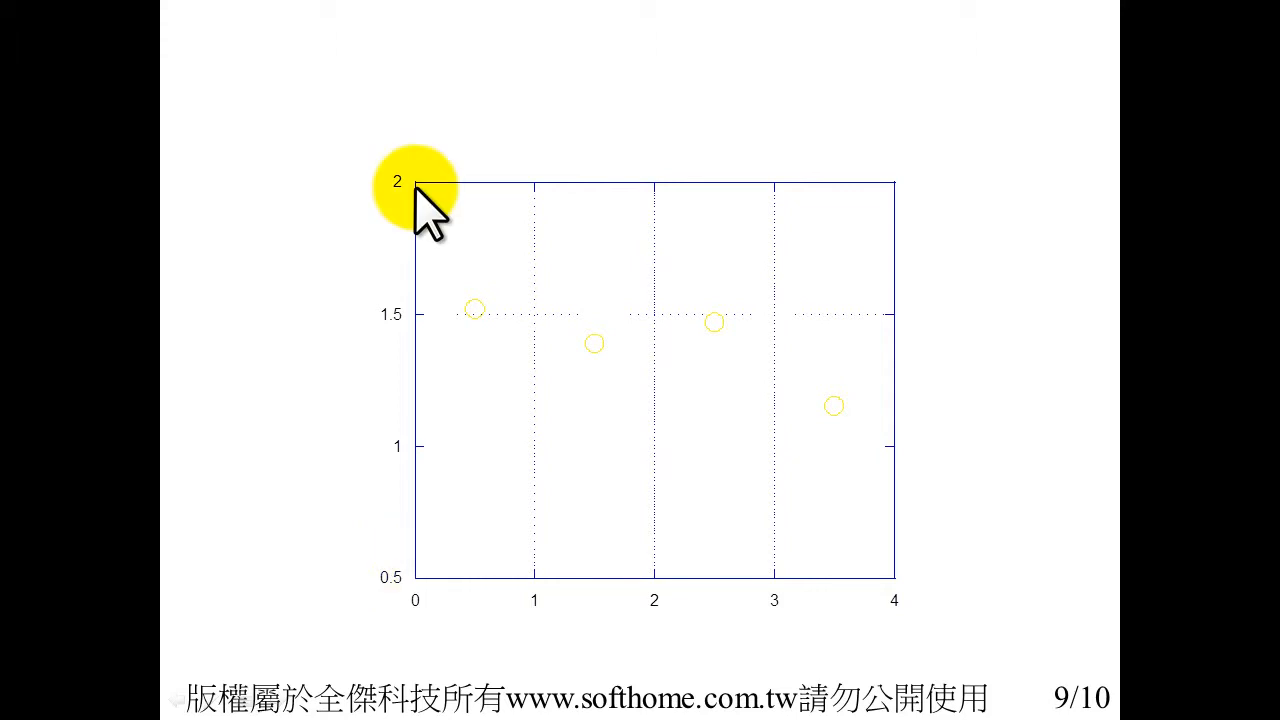
# Step: Advance to slide 10 showing X axis settings: linear scale, minimum 0, maximum 4
pyautogui.doubleClick(430, 200)
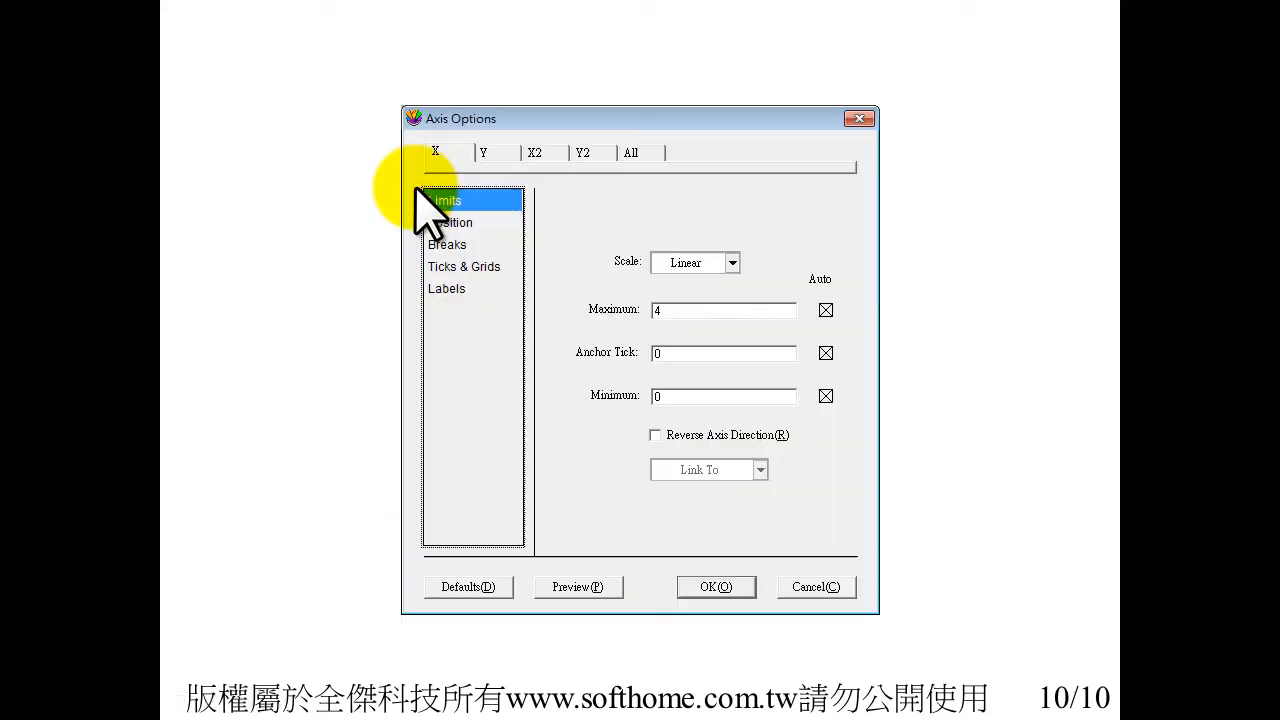
pyautogui.moveTo(230, 255)
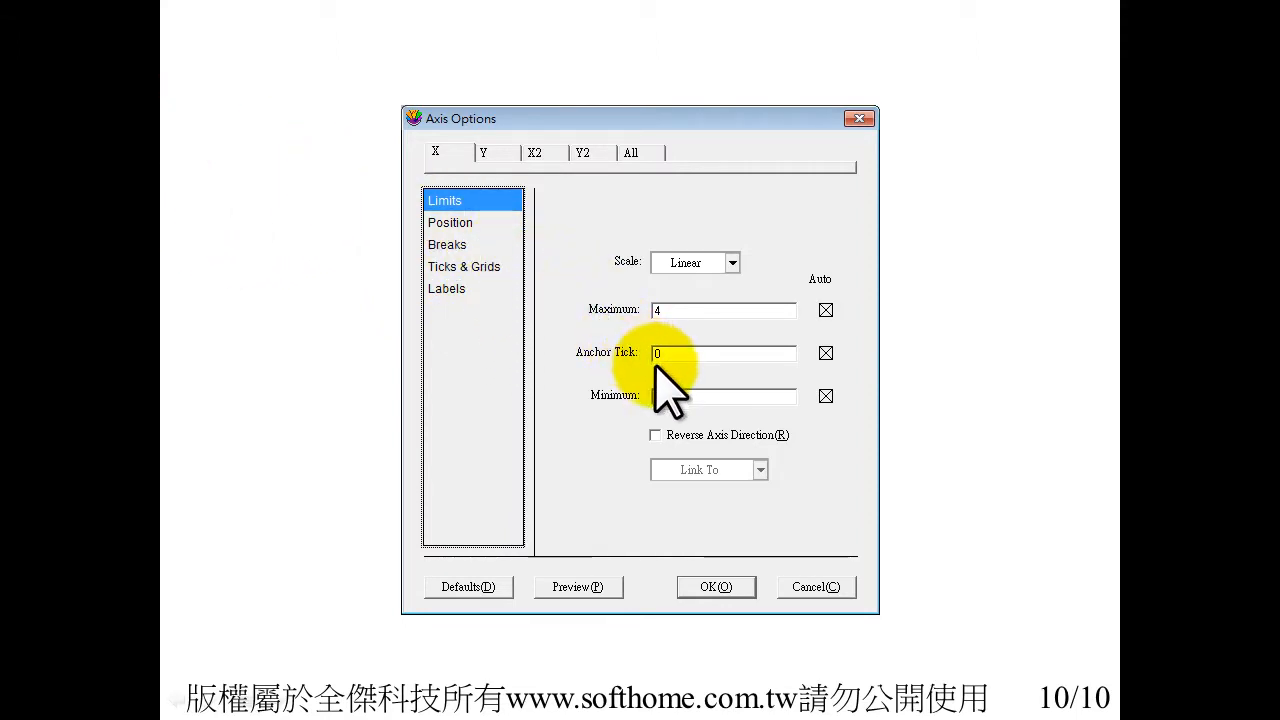
pyautogui.moveTo(670, 320)
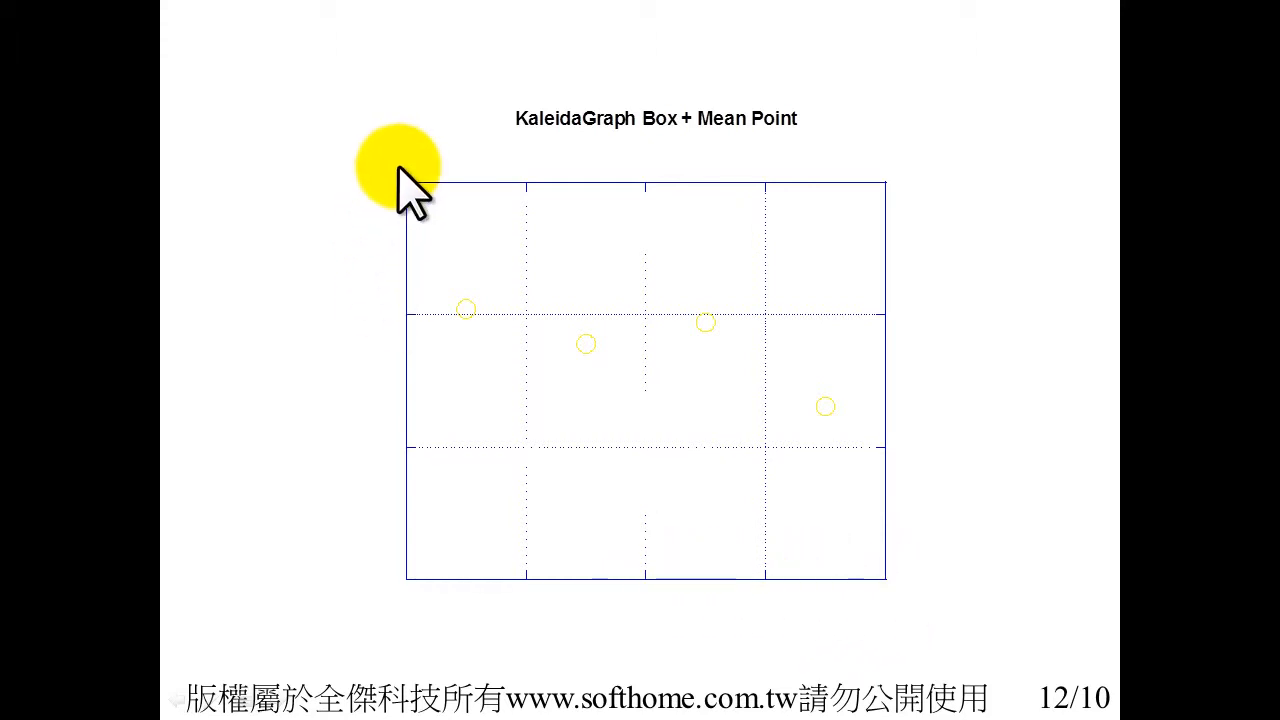
pyautogui.moveTo(390, 595)
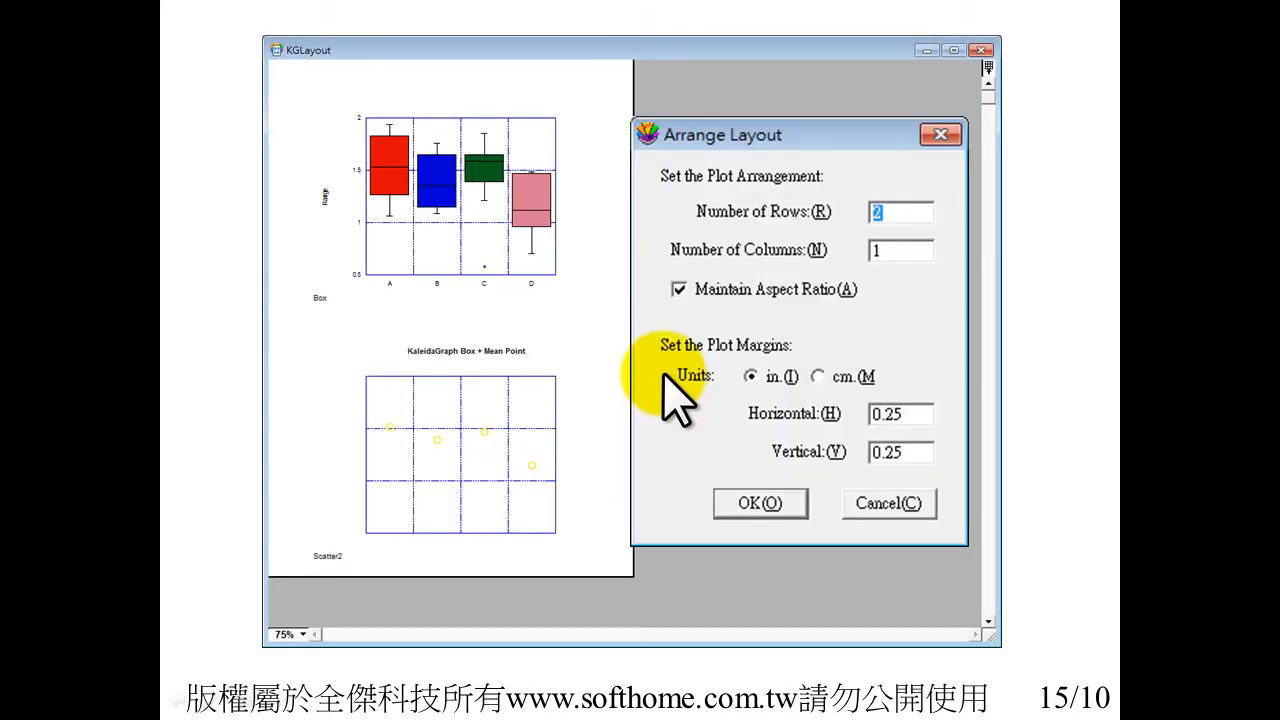
pyautogui.moveTo(825, 210)
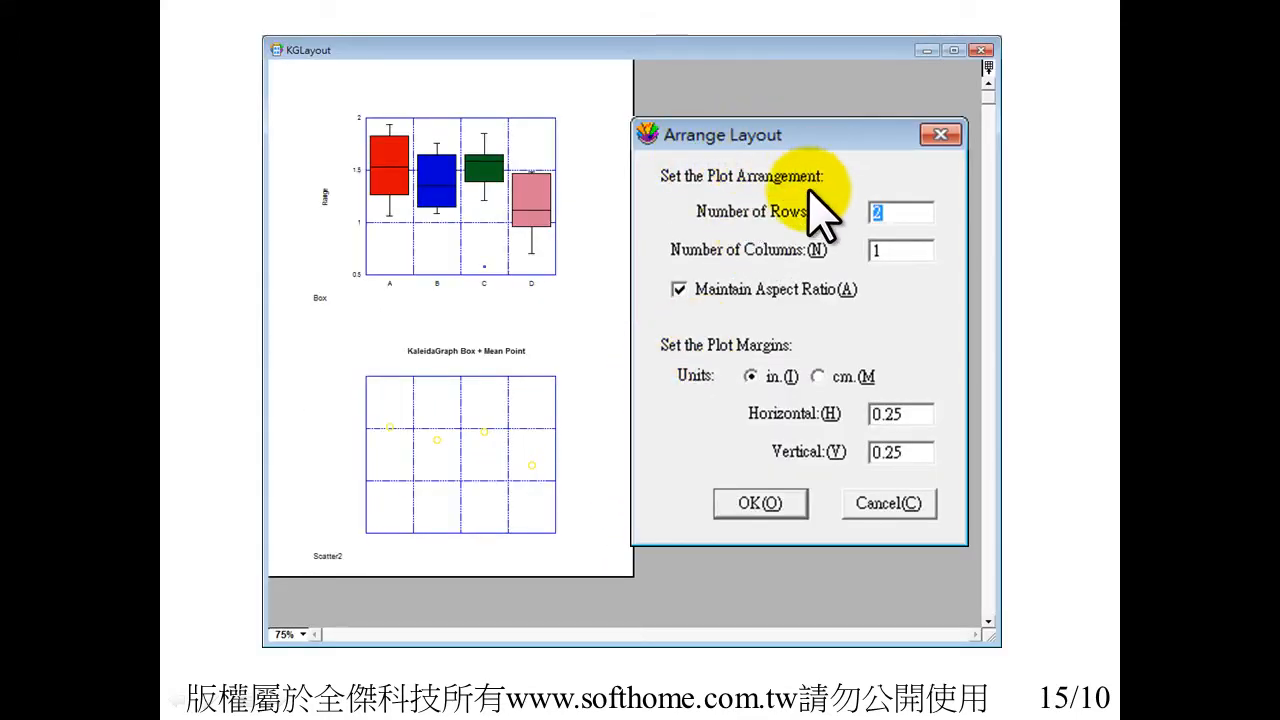
pyautogui.moveTo(795, 240)
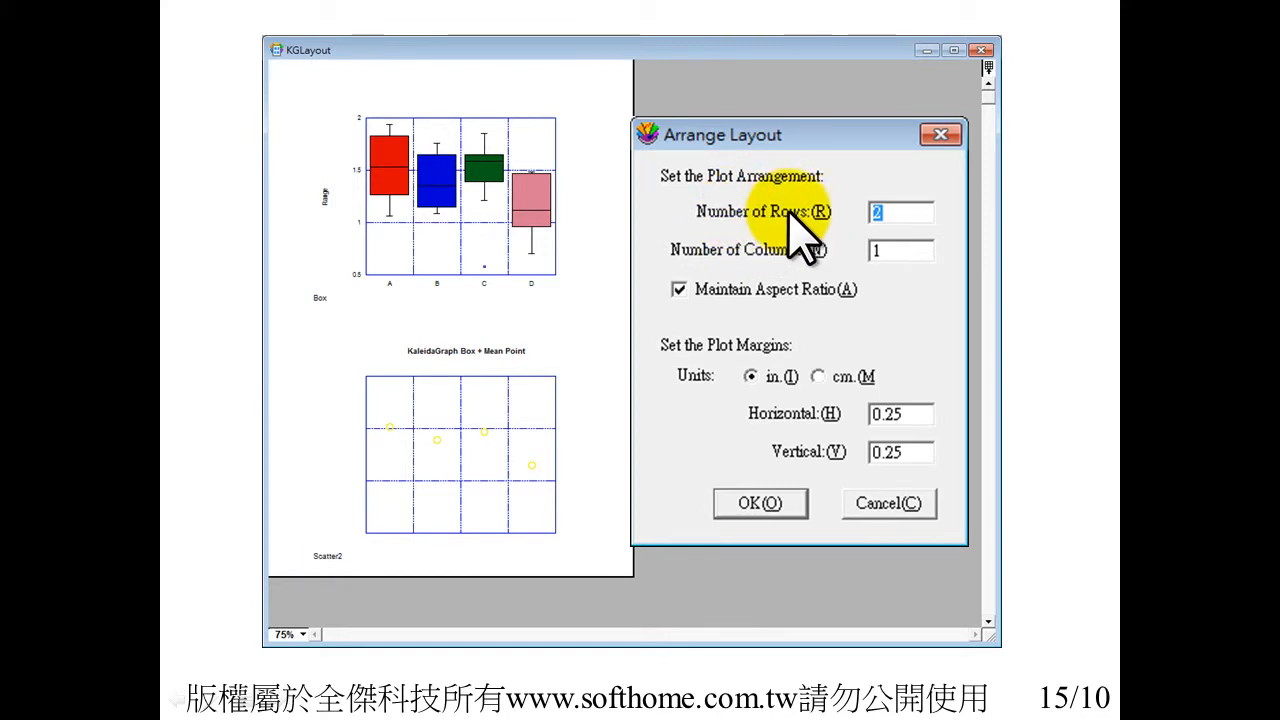
pyautogui.moveTo(745, 295)
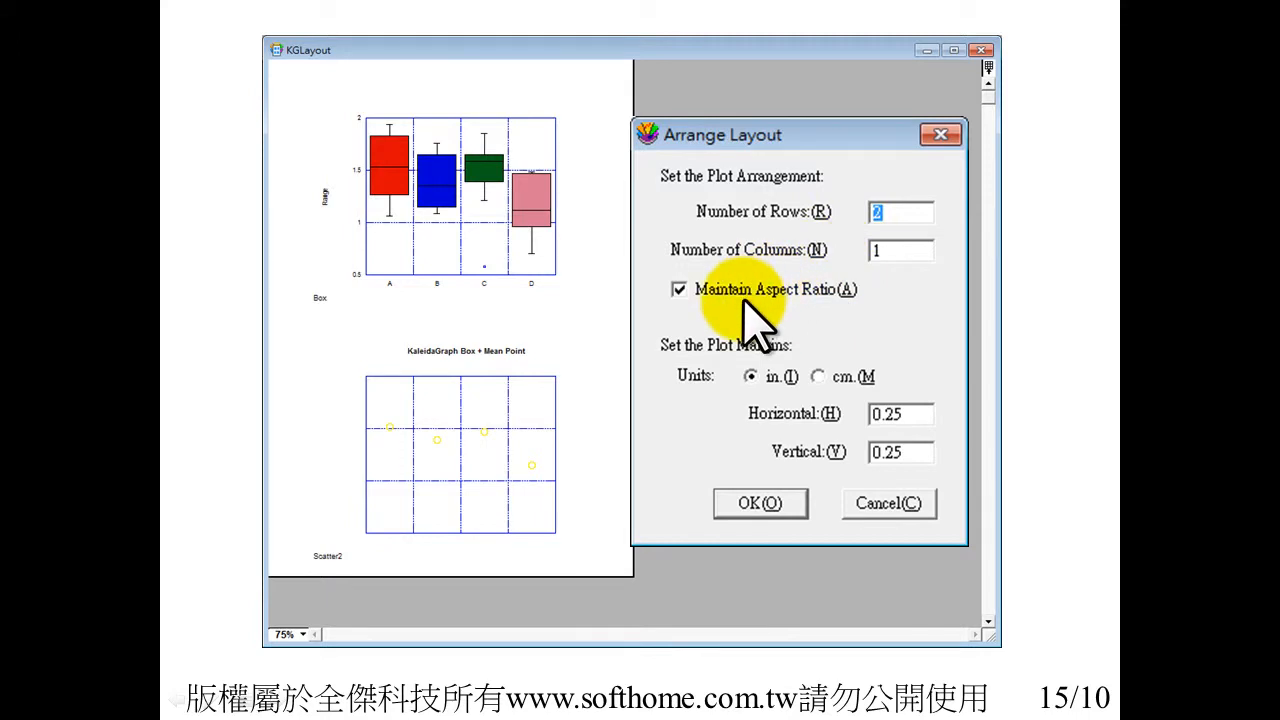
pyautogui.moveTo(795, 315)
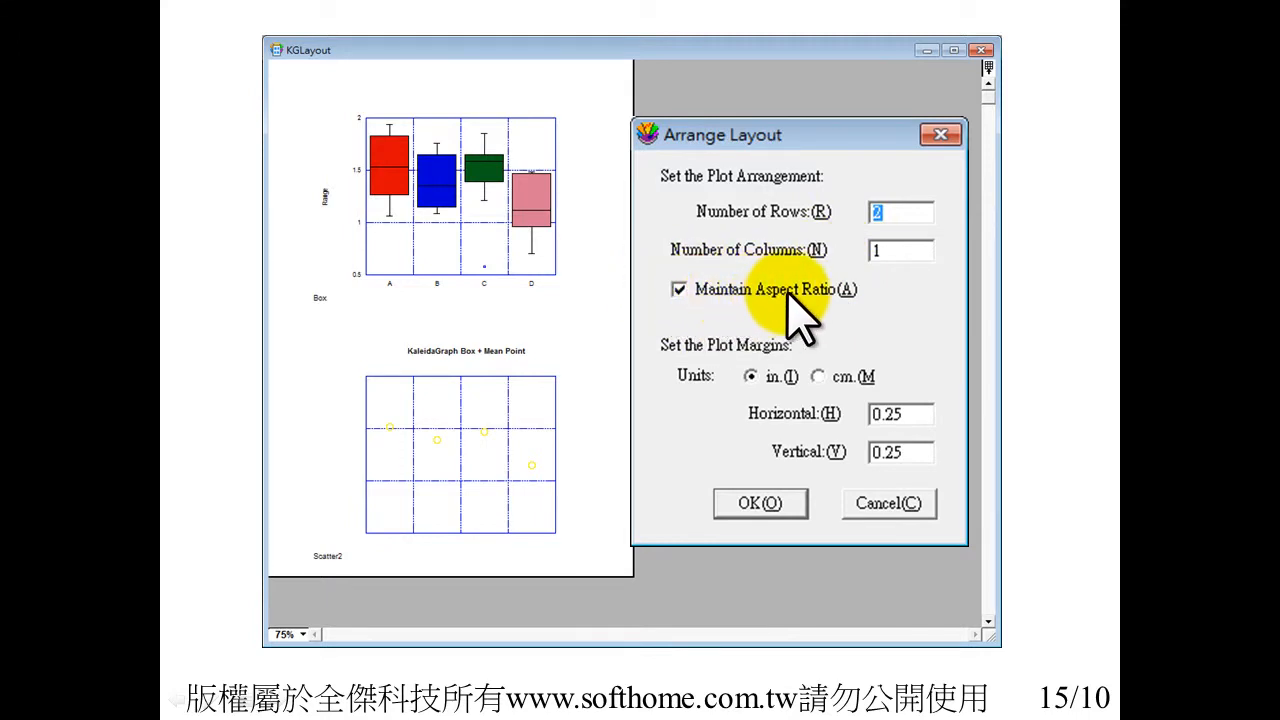
pyautogui.moveTo(835, 320)
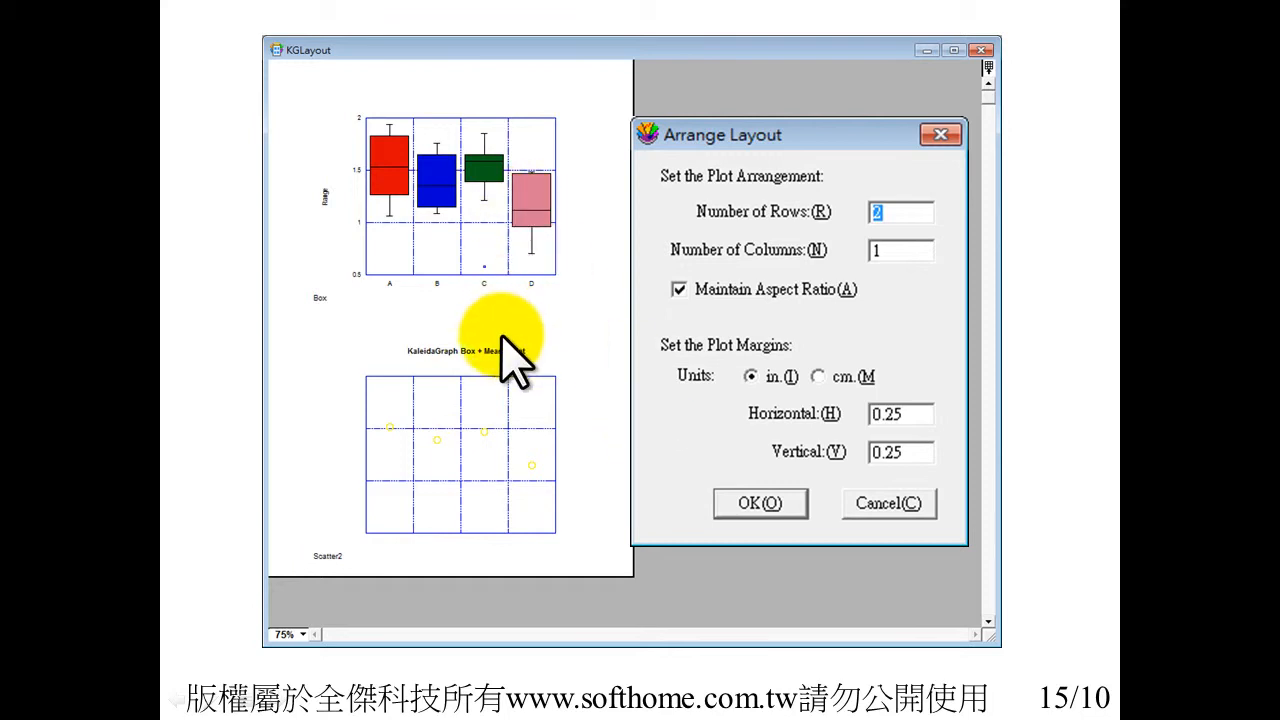
pyautogui.moveTo(525, 300)
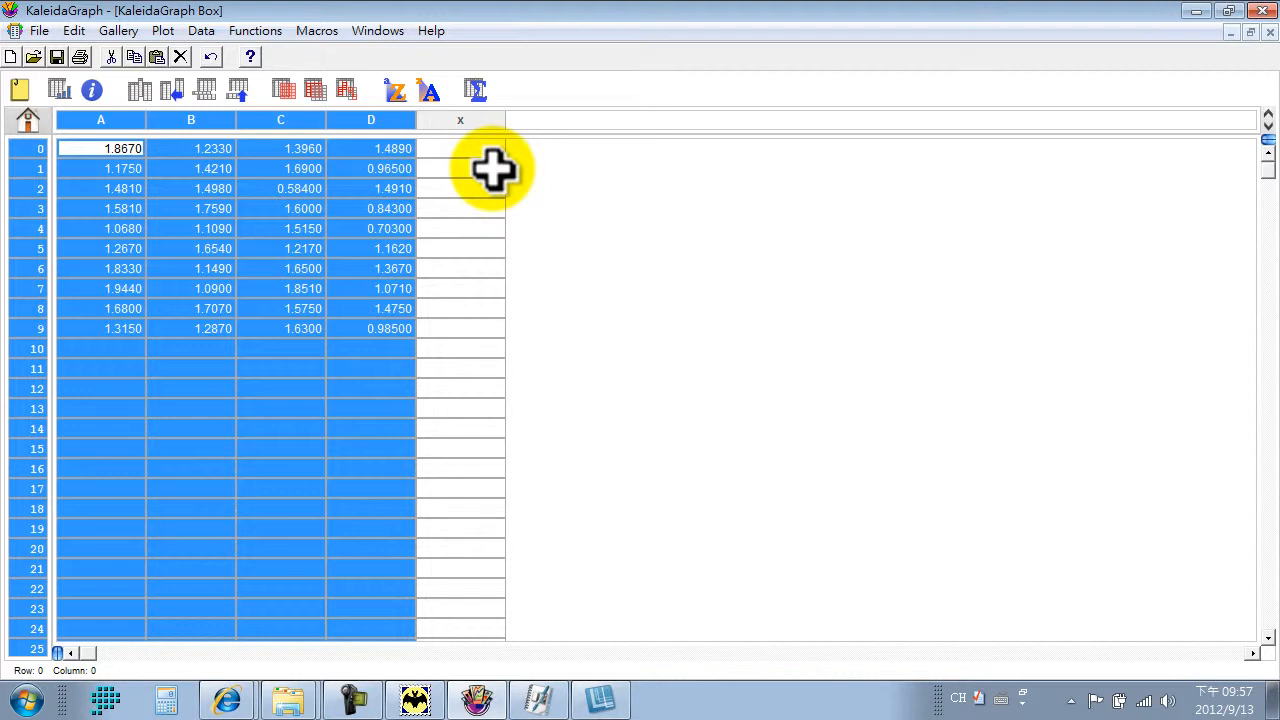
# Step: Paste statistics for columns A–D into the worksheet and copy the Mean column onto Maximum
pyautogui.click(474, 88)
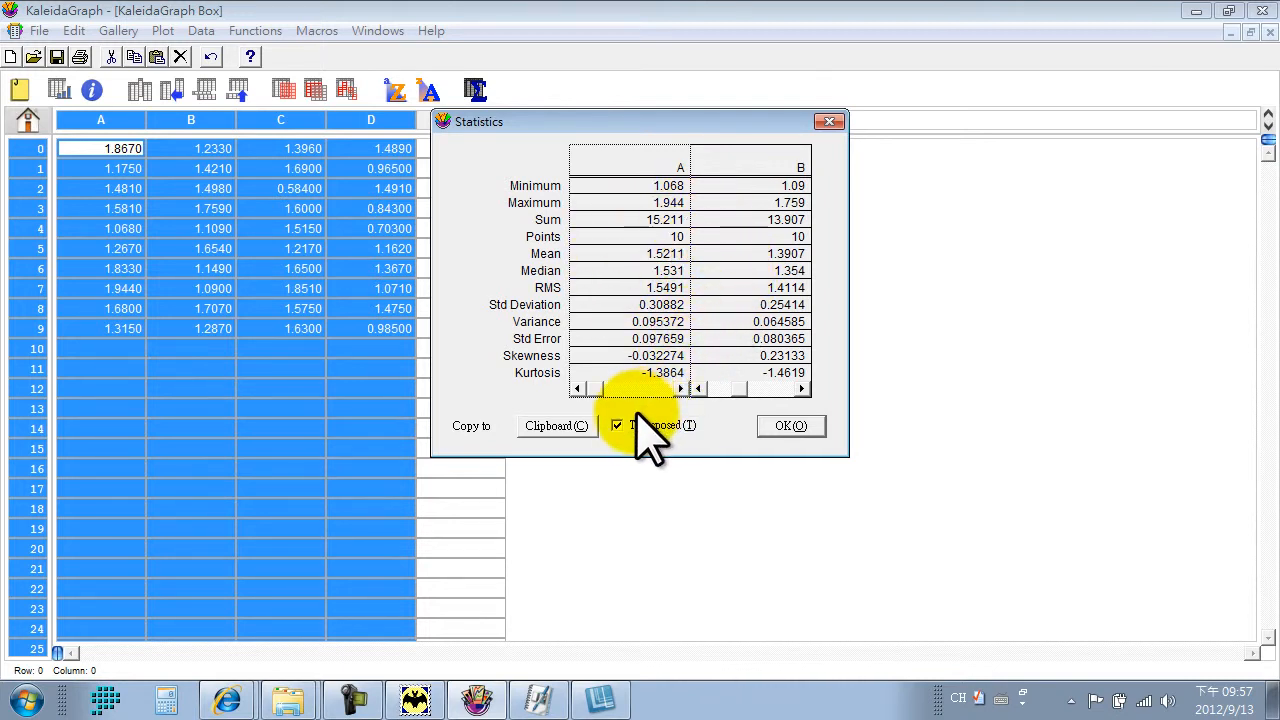
pyautogui.moveTo(557, 426)
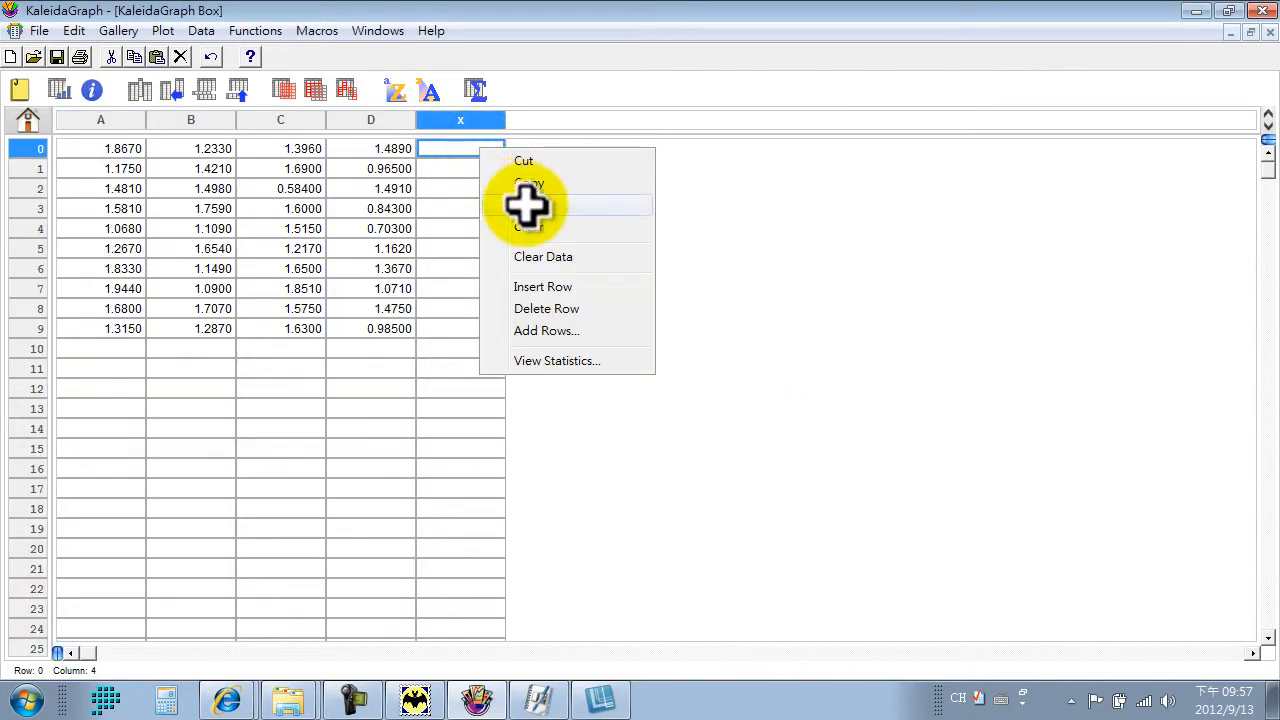
pyautogui.click(556, 360)
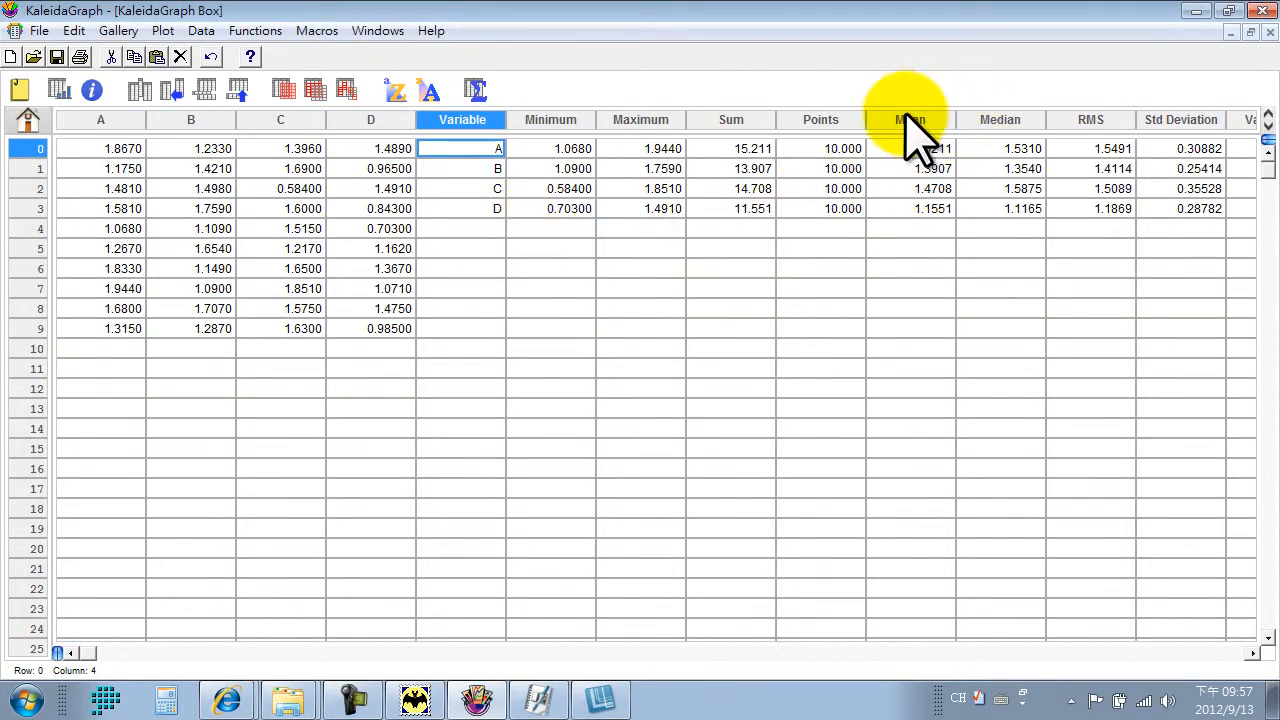
pyautogui.click(912, 119)
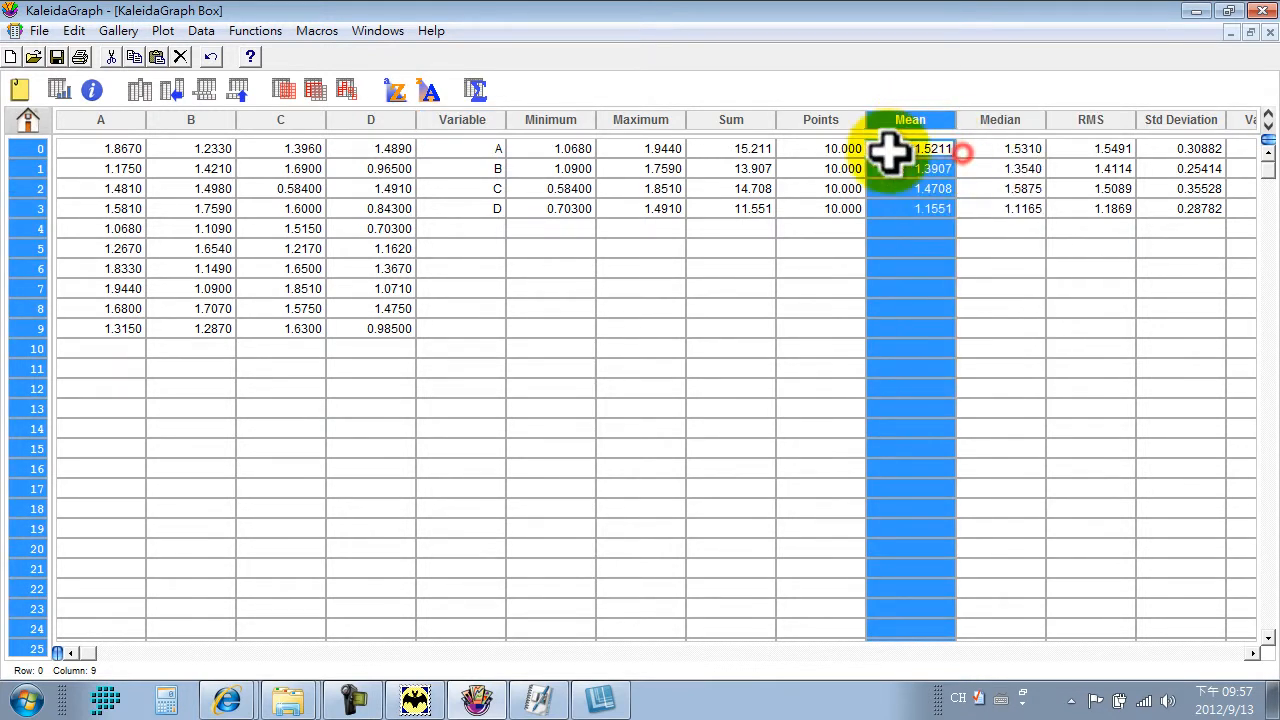
pyautogui.click(640, 119)
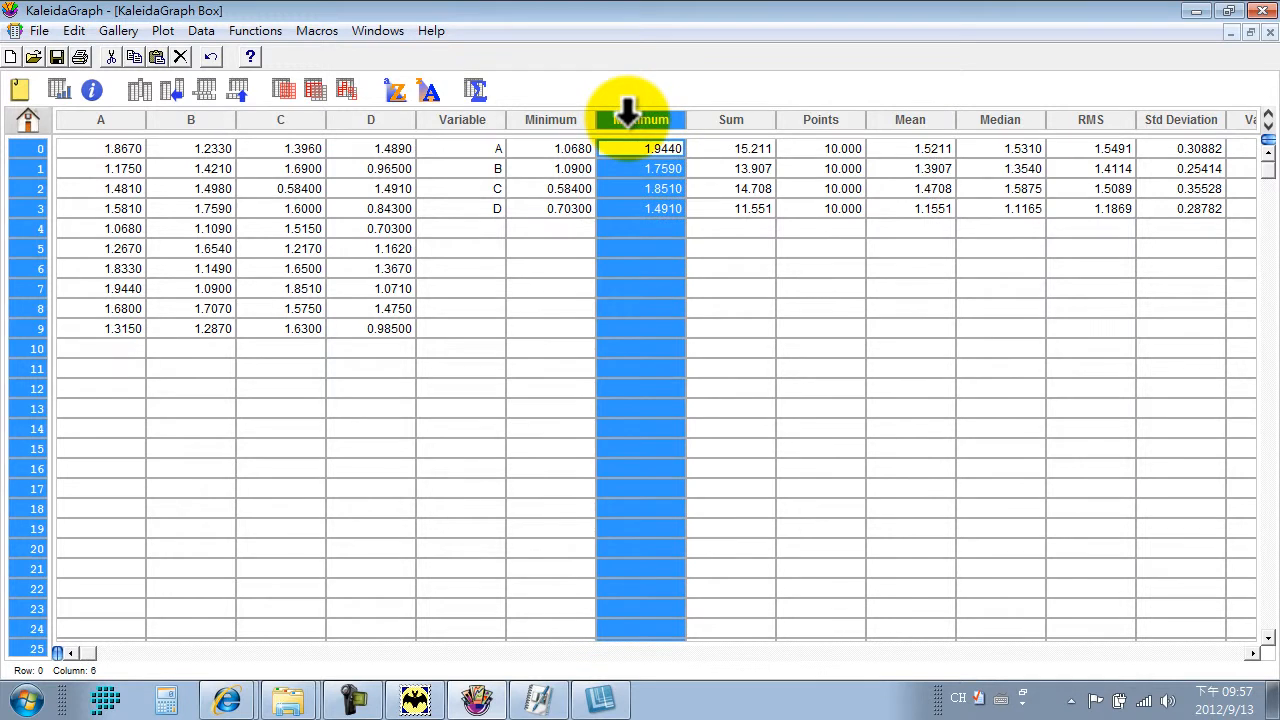
pyautogui.click(640, 148)
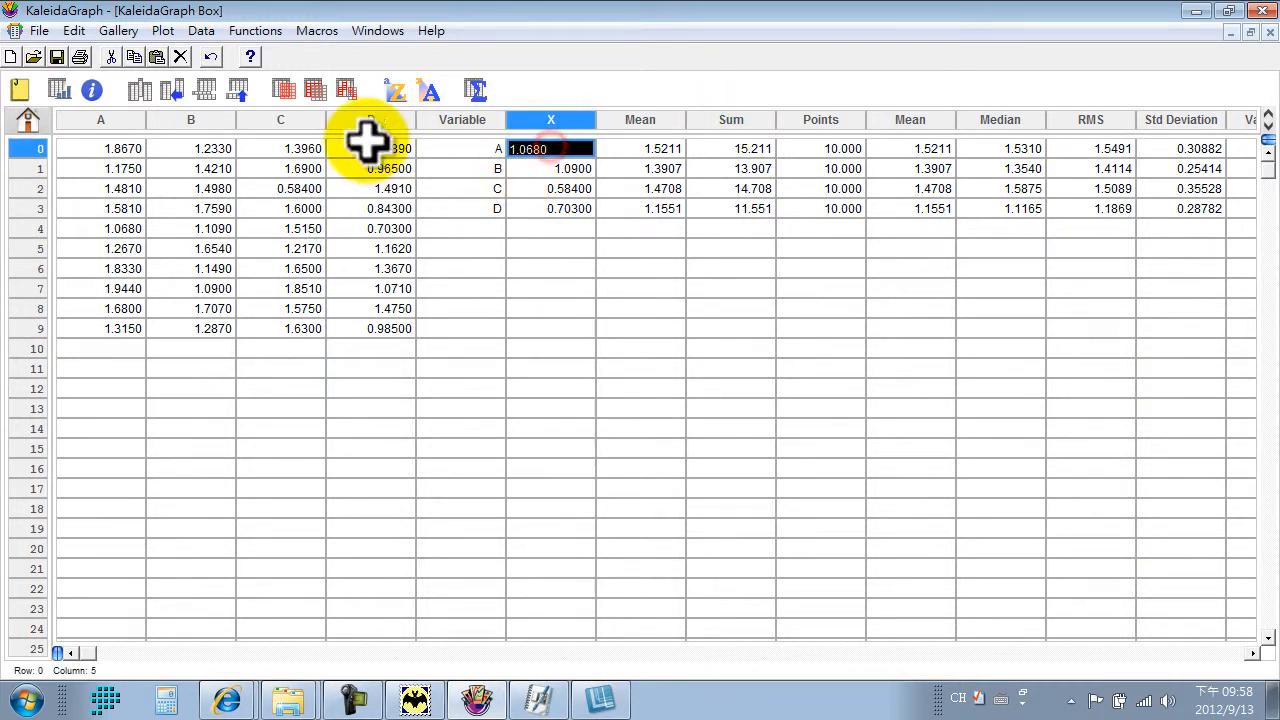
# Step: Enter X positions 0.5, 1.5 and 2.5 into the X column cells
pyautogui.write('0.50000')
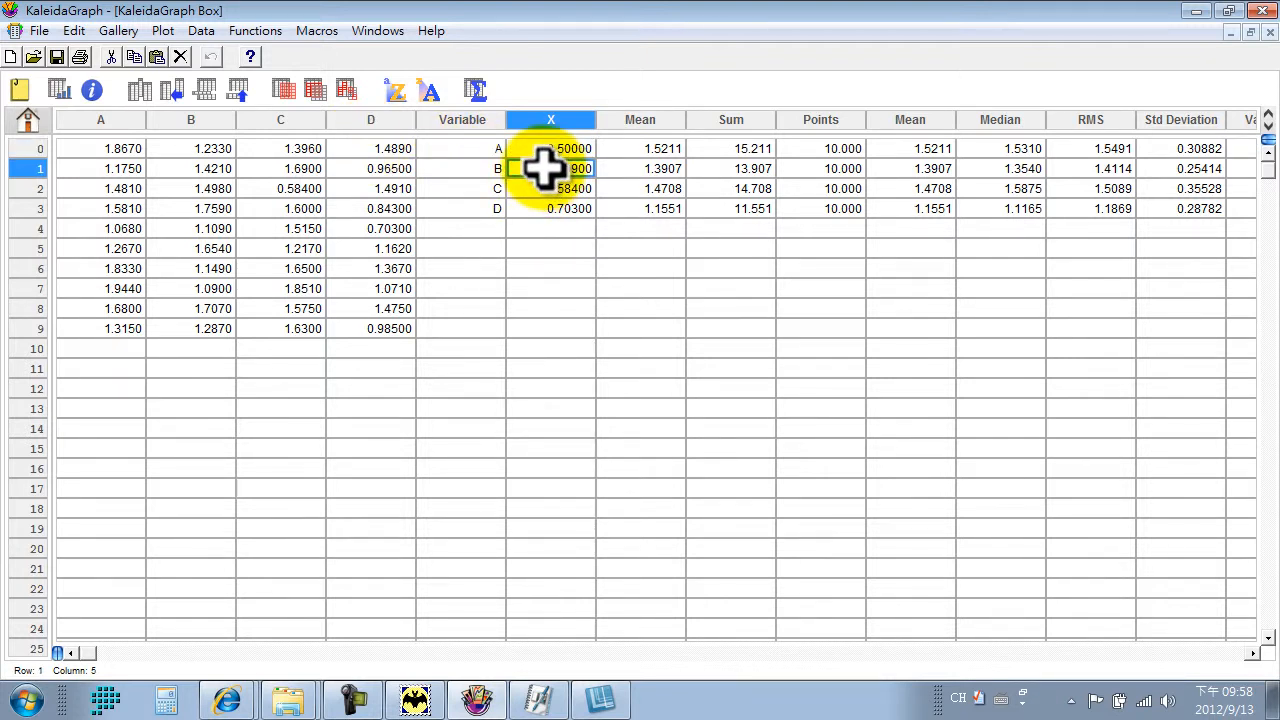
pyautogui.click(550, 208)
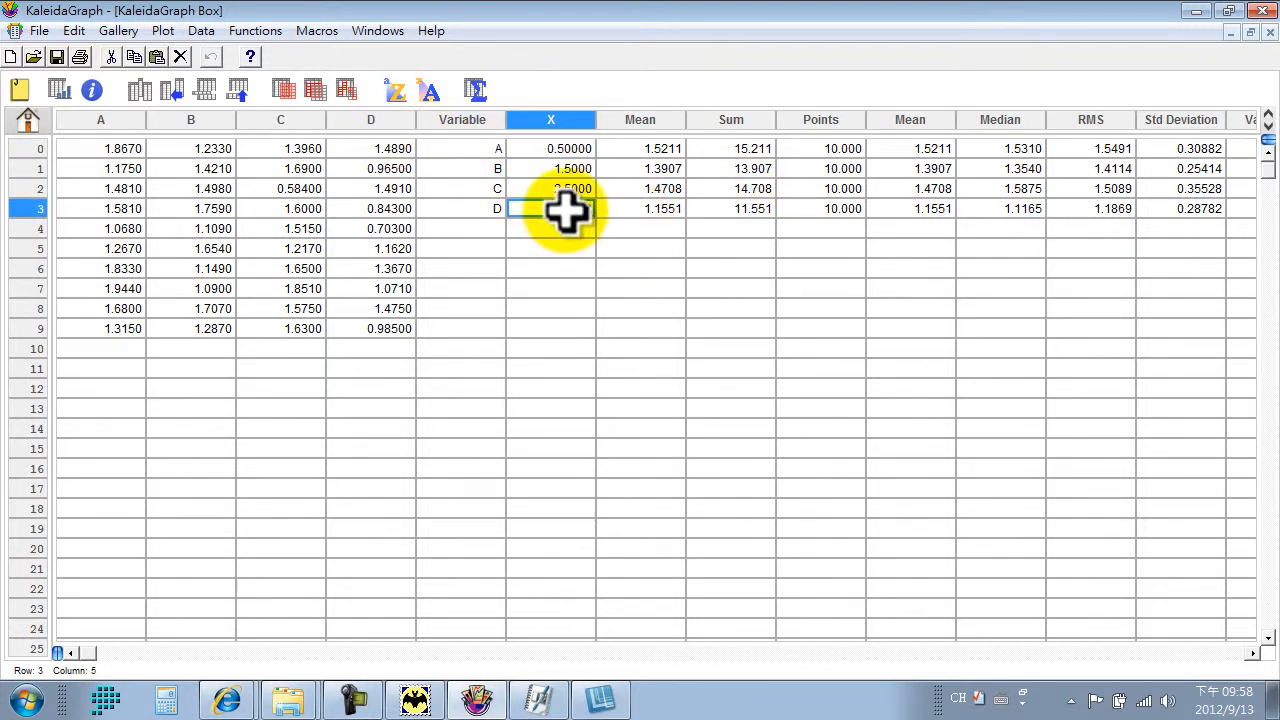
pyautogui.click(550, 228)
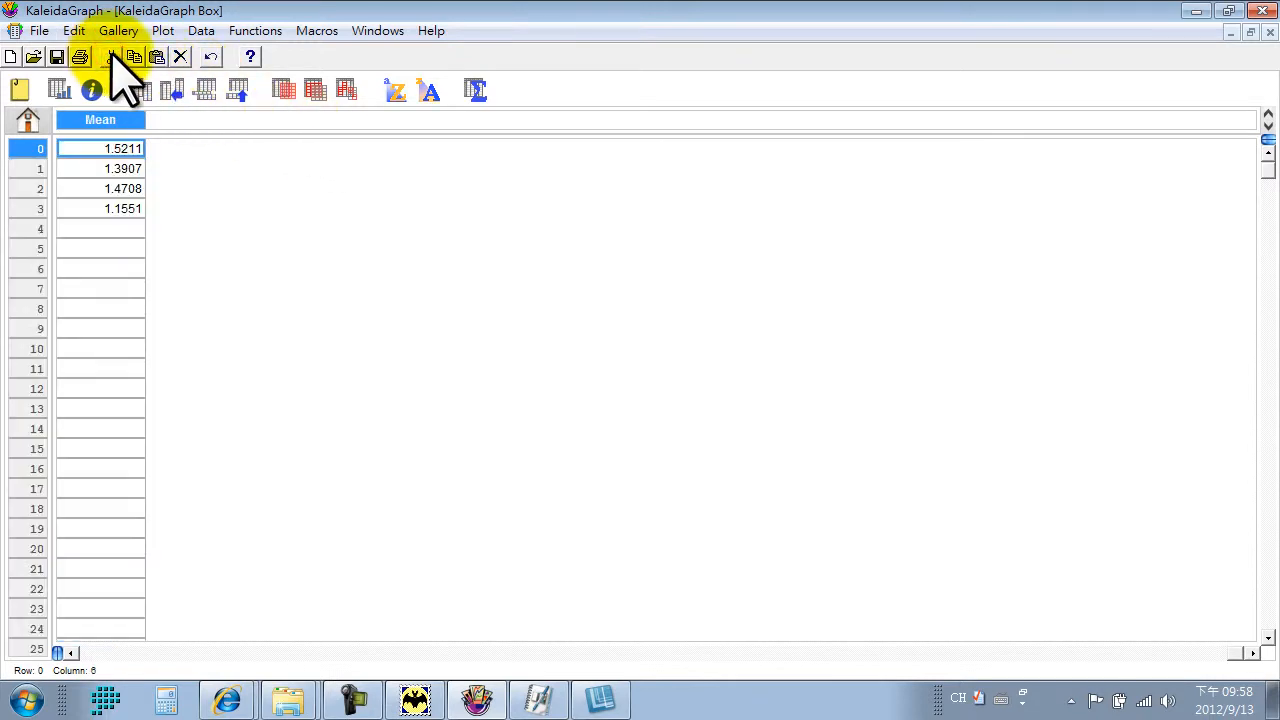
pyautogui.moveTo(75, 670)
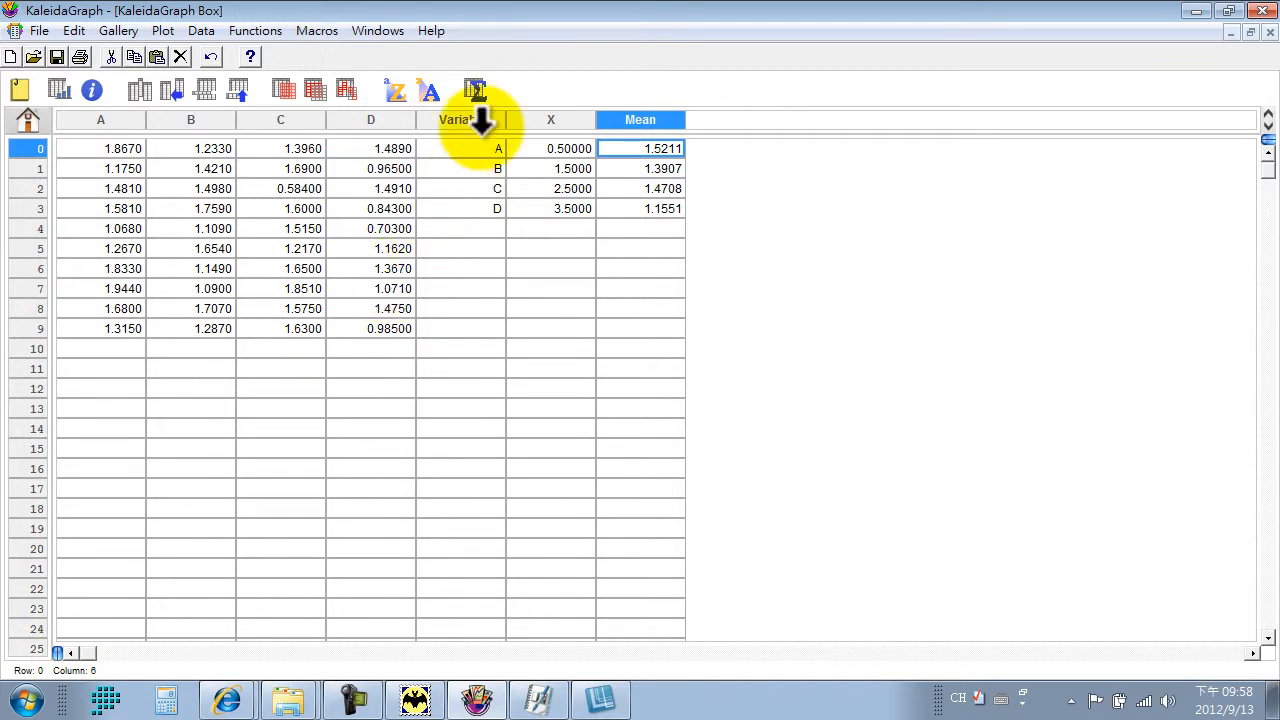
# Step: Delete the Variable column and create a Stat Box plot of columns A–D
pyautogui.click(460, 120)
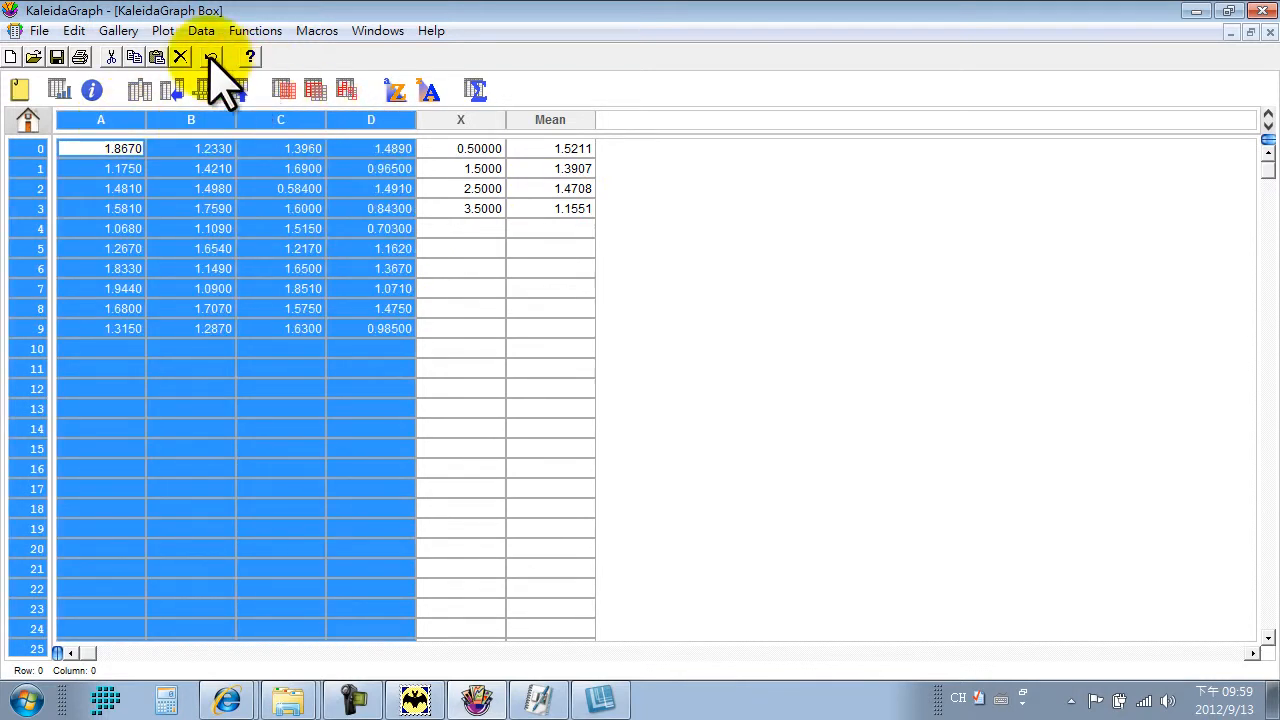
pyautogui.click(162, 31)
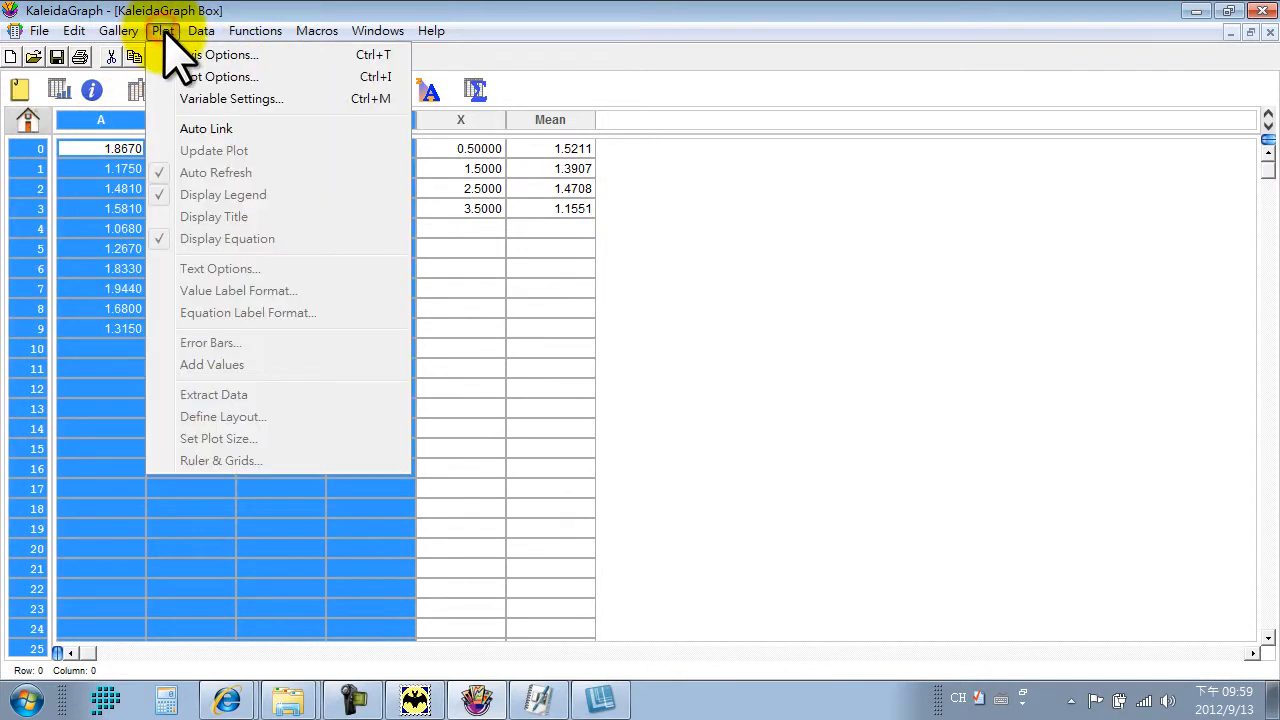
pyautogui.click(117, 30)
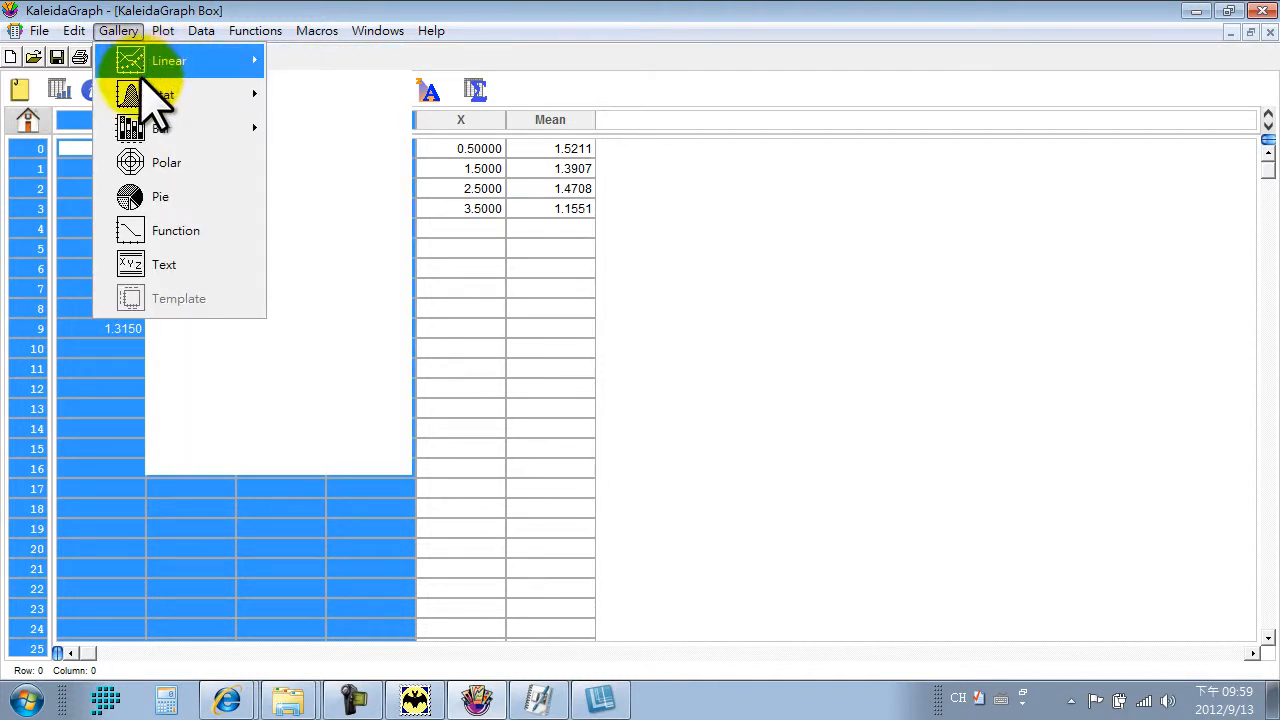
pyautogui.moveTo(163, 94)
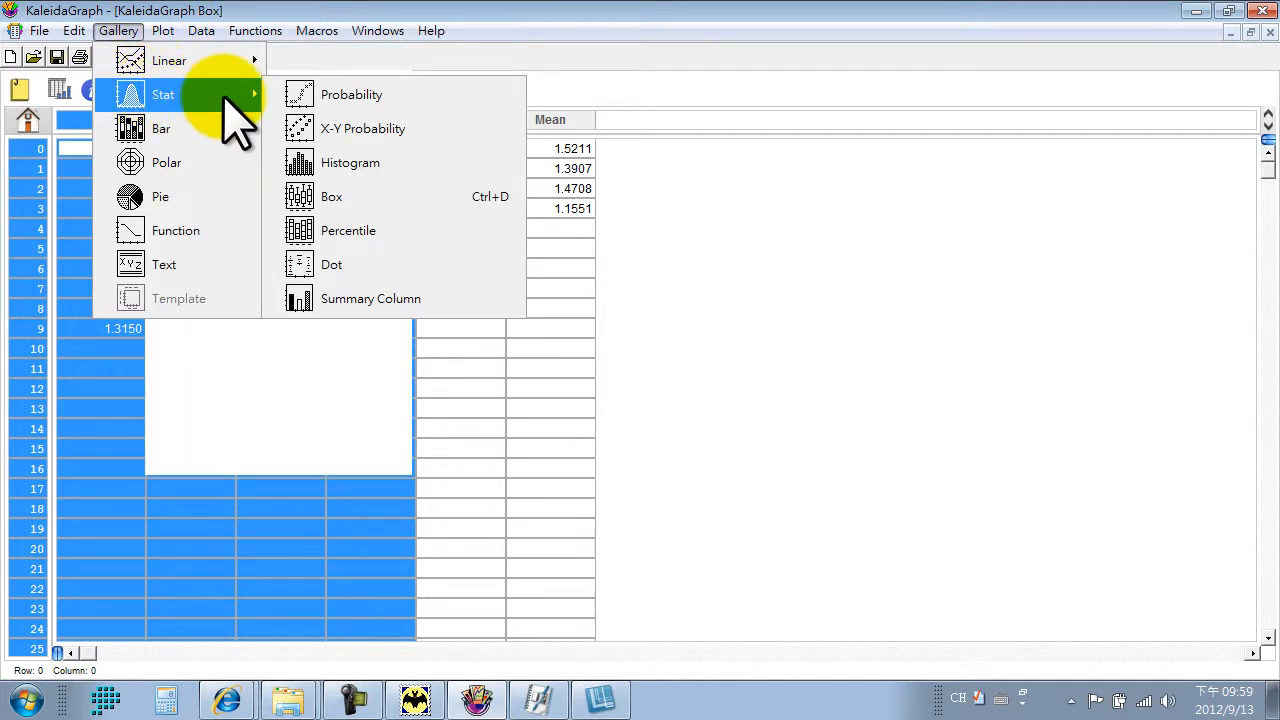
pyautogui.click(331, 196)
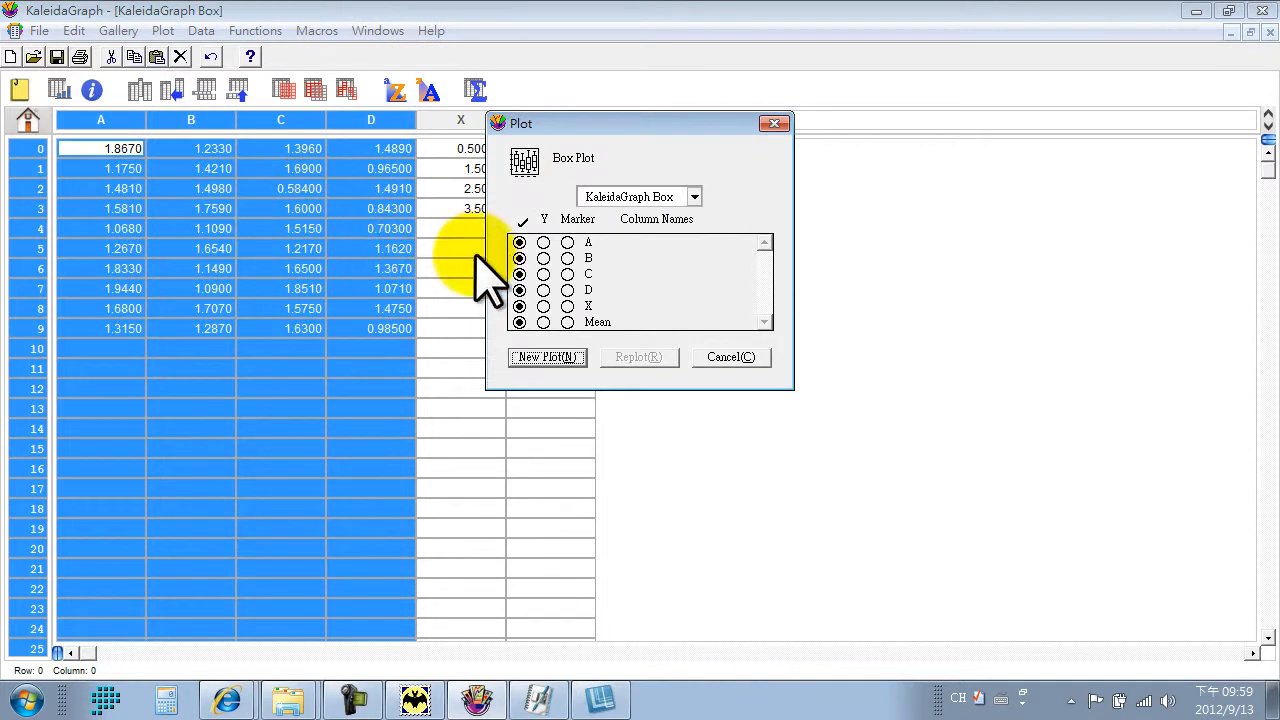
pyautogui.moveTo(550, 275)
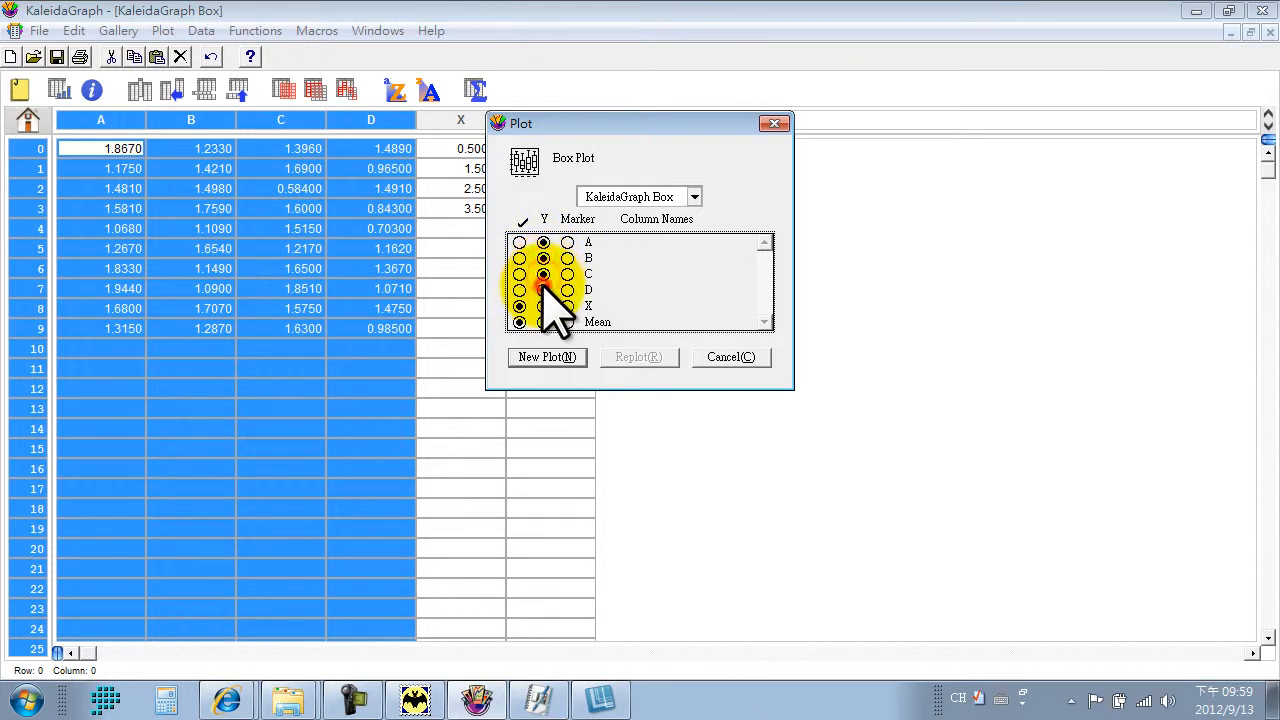
pyautogui.click(547, 357)
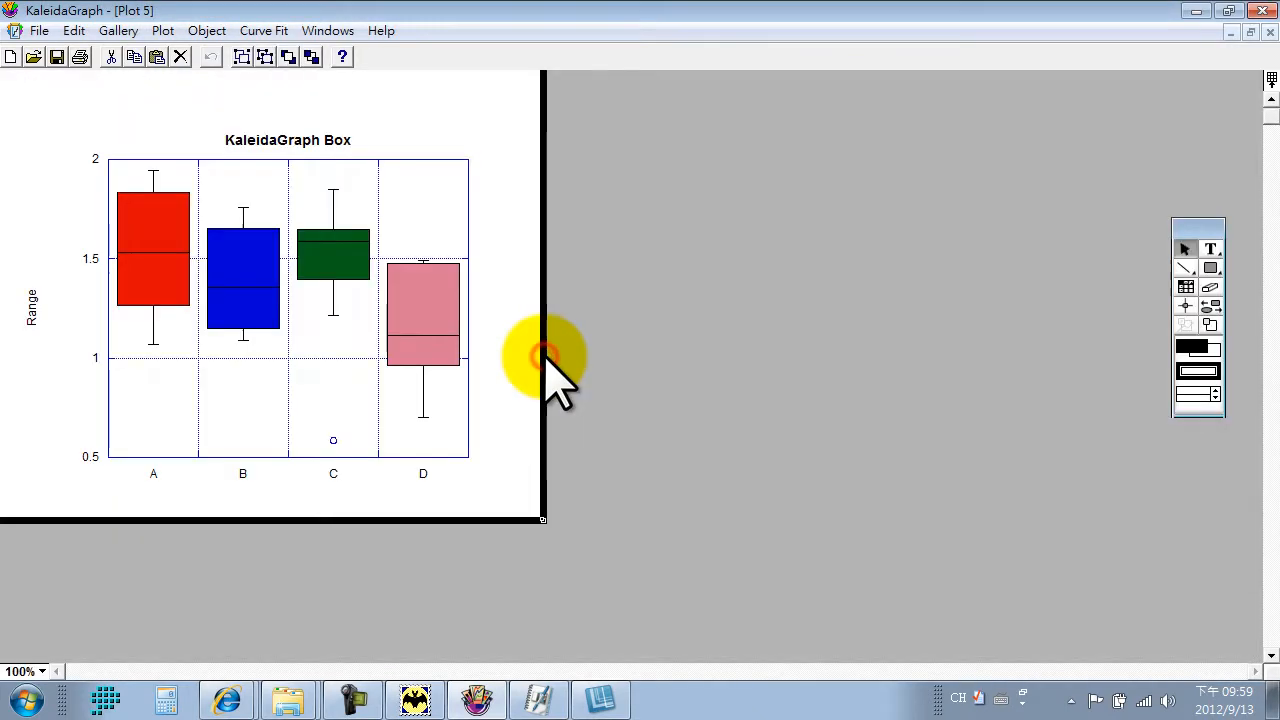
pyautogui.moveTo(490, 470)
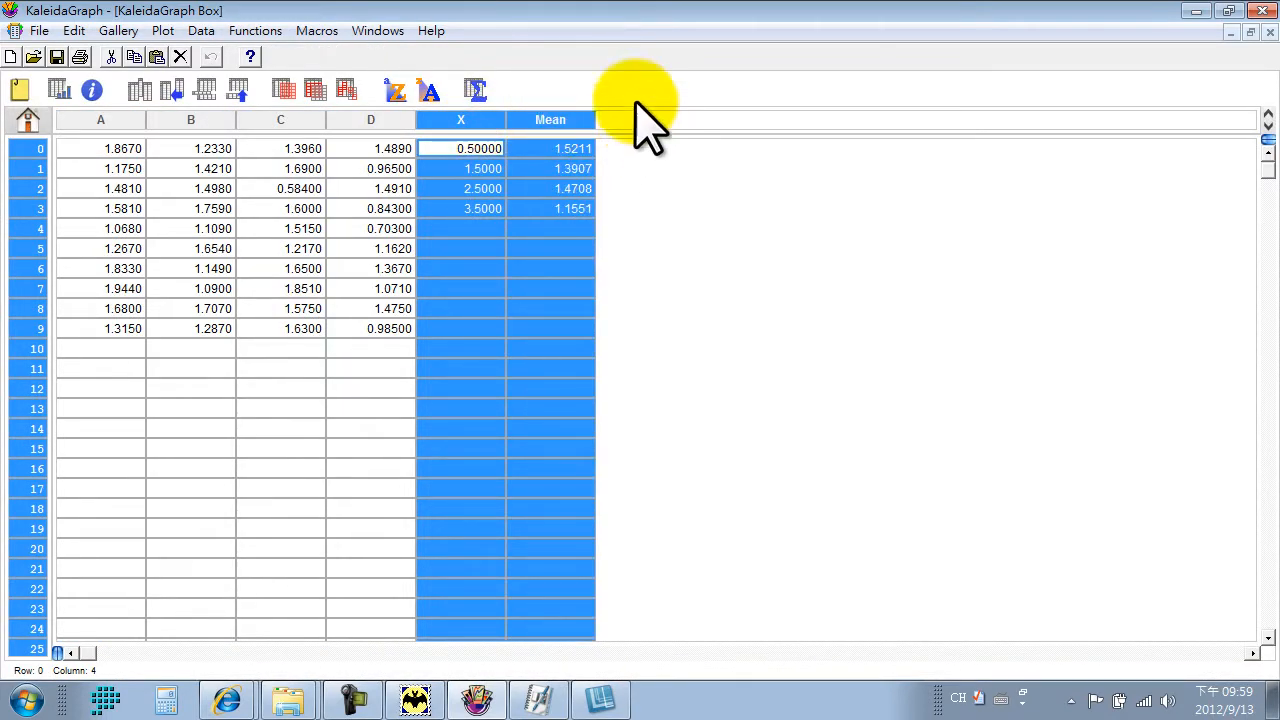
pyautogui.moveTo(160, 30)
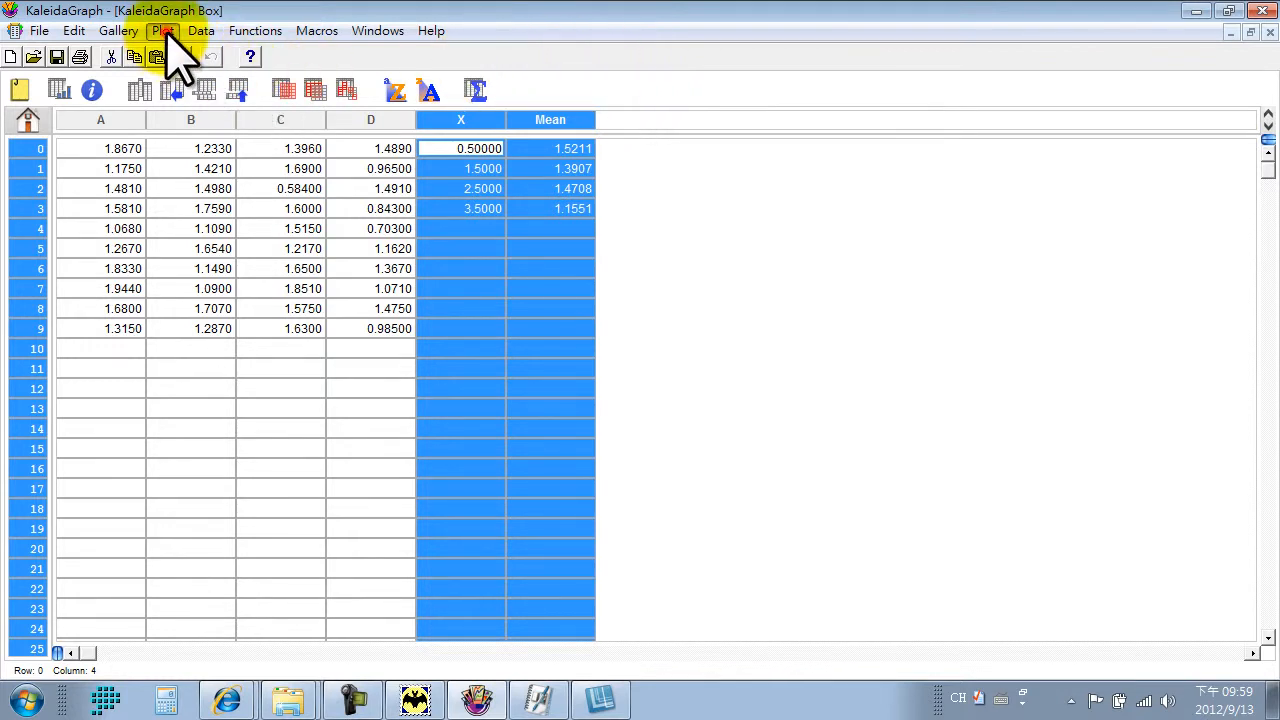
# Step: Build a scatter plot with Mean on the Y axis against the X positions
pyautogui.click(118, 30)
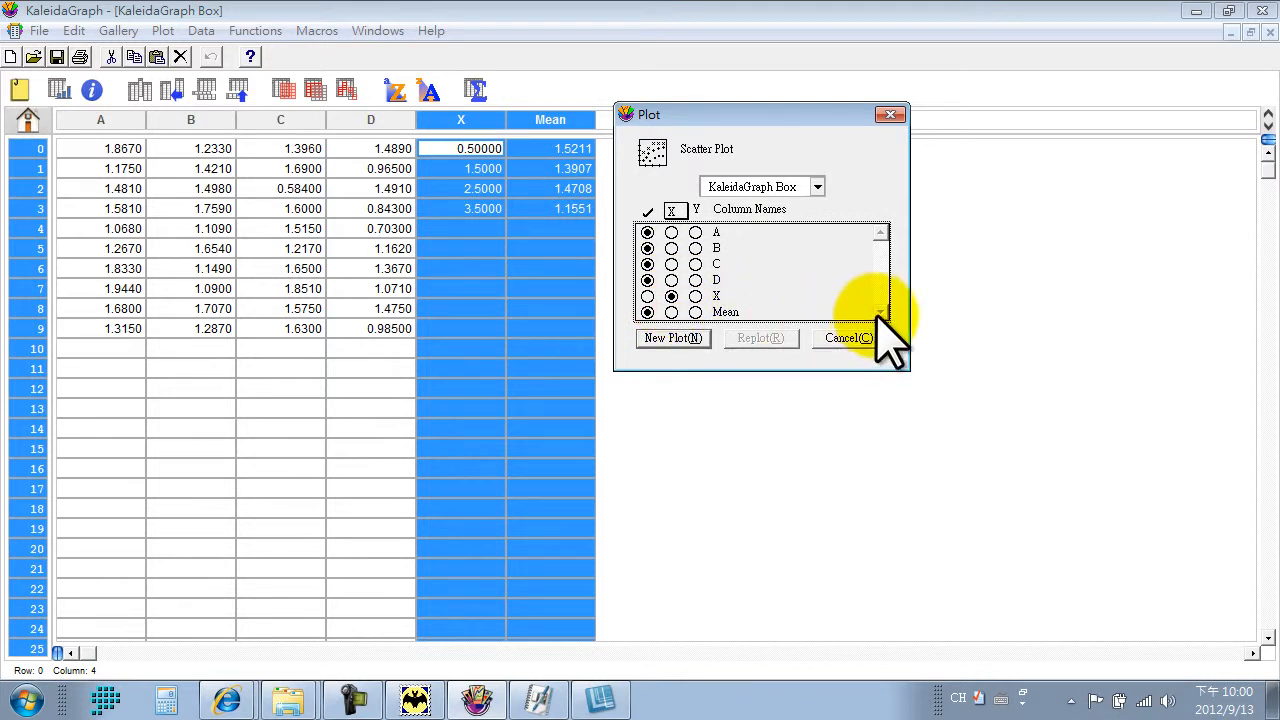
pyautogui.click(695, 311)
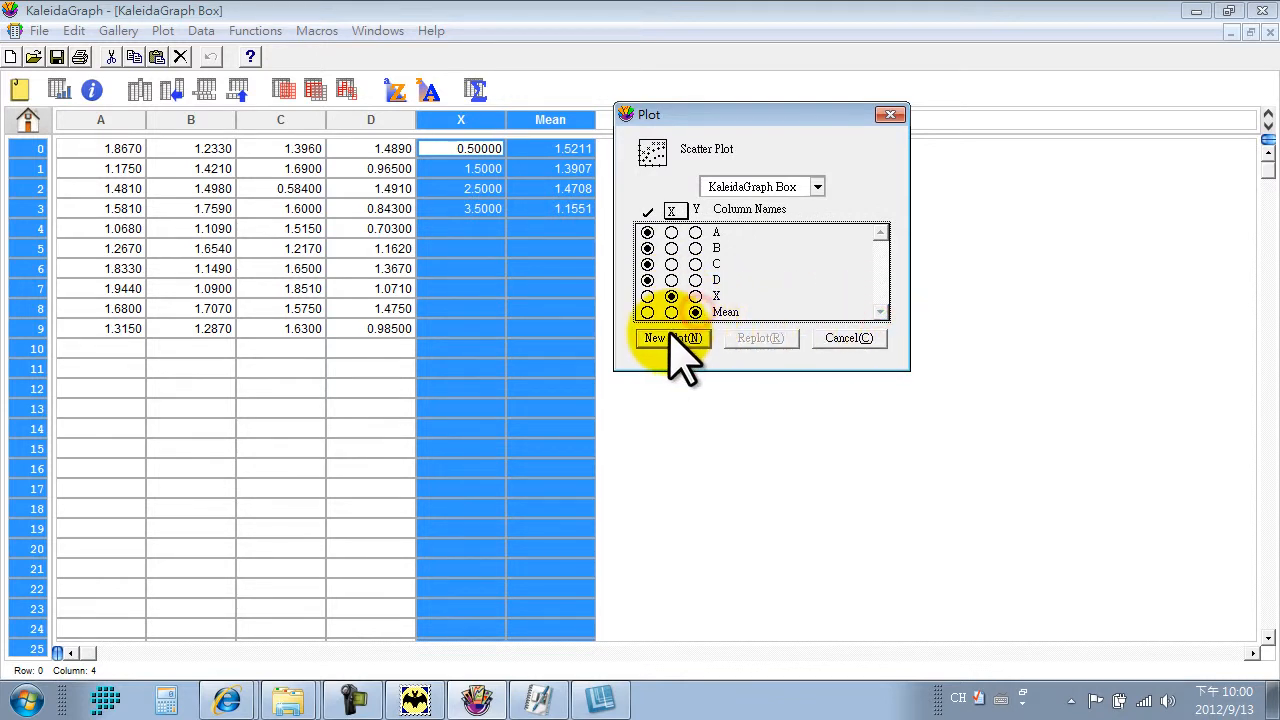
pyautogui.click(672, 338)
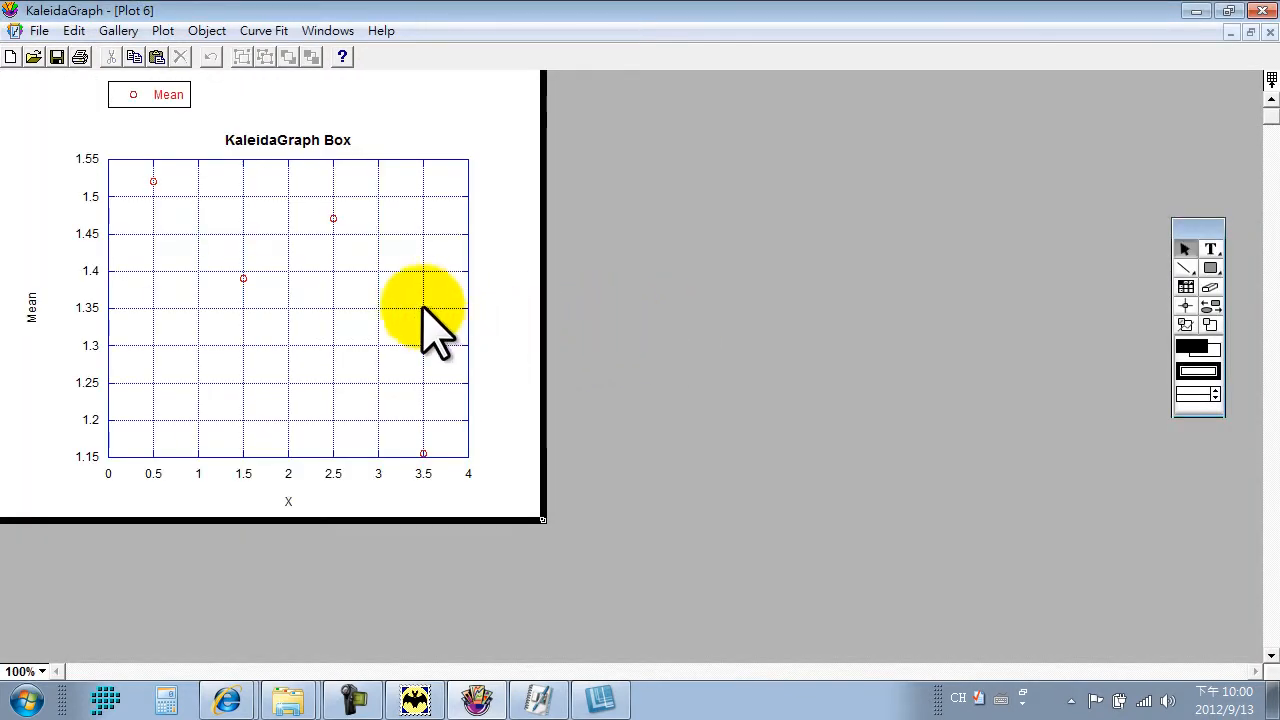
pyautogui.moveTo(570, 385)
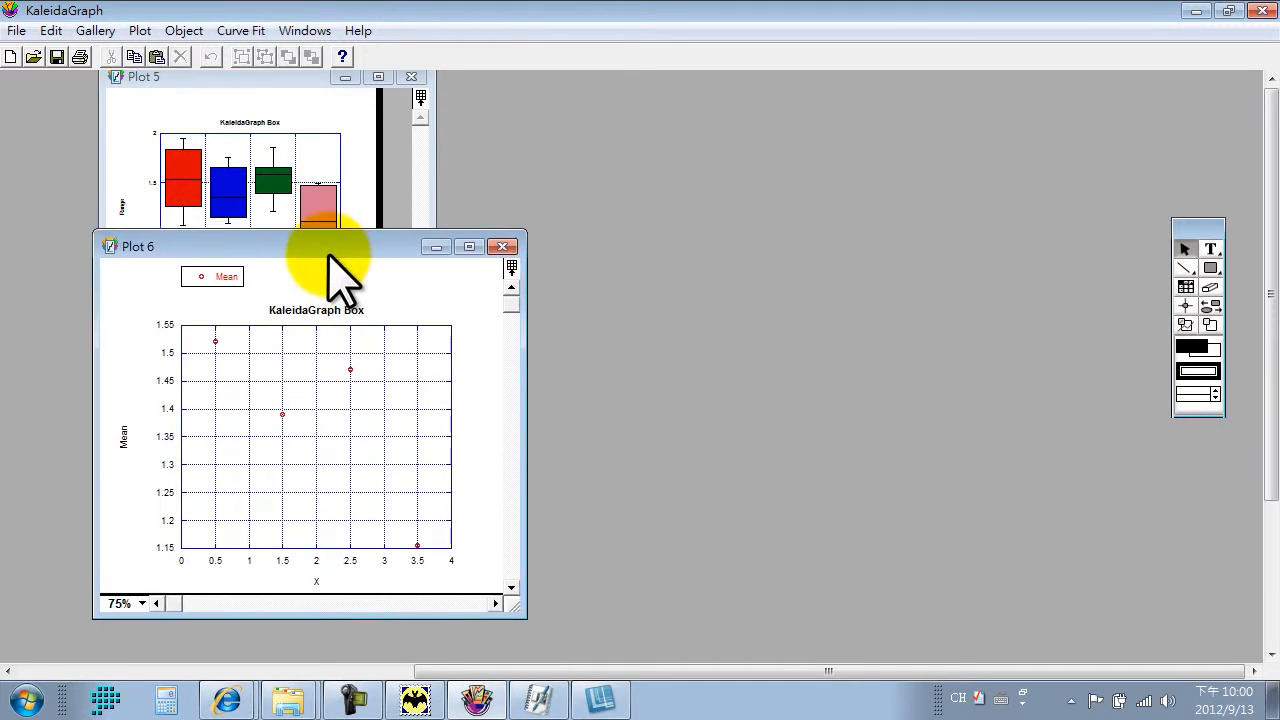
# Step: Open a blank layout window and add Plot 6 and Plot 5 to it
pyautogui.click(304, 30)
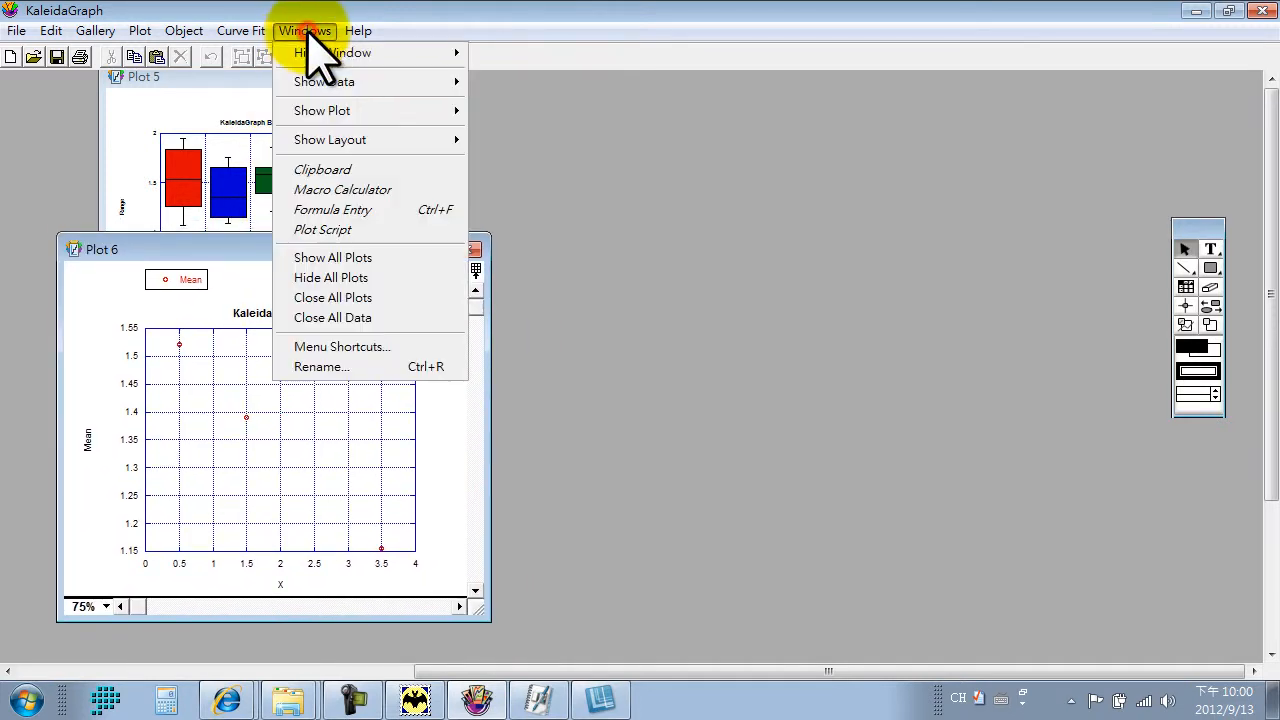
pyautogui.moveTo(330, 139)
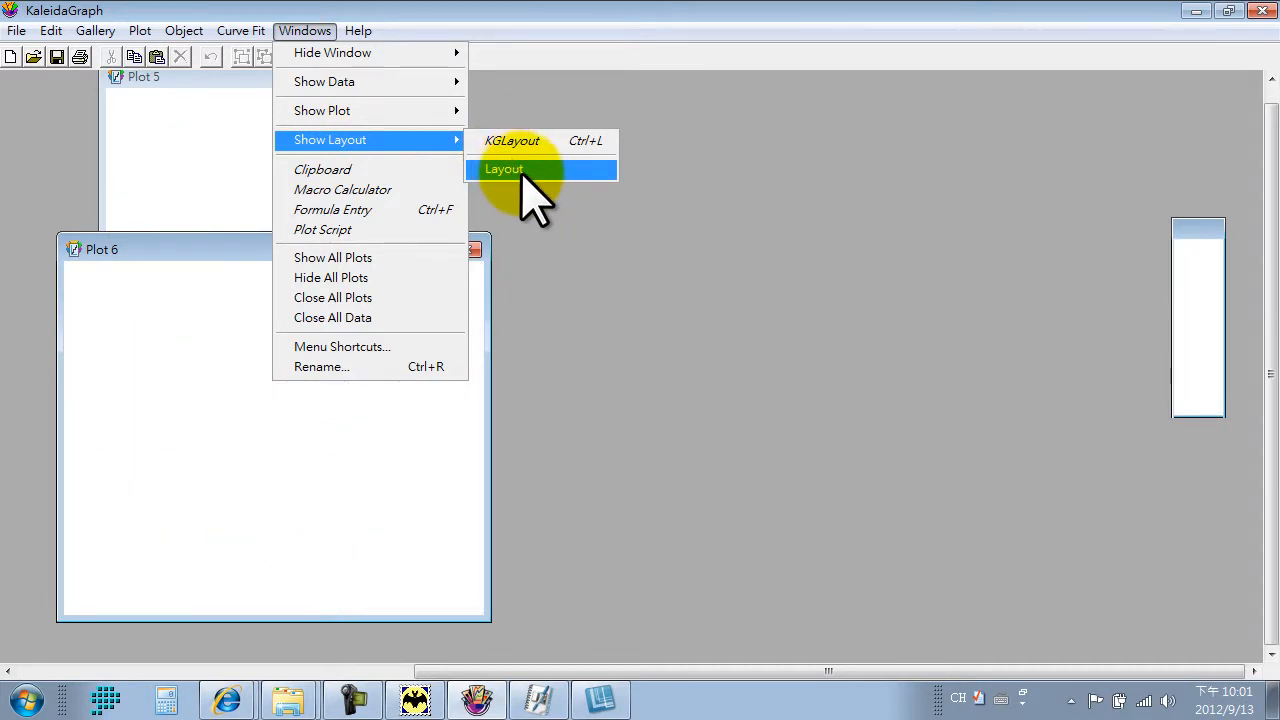
pyautogui.click(504, 168)
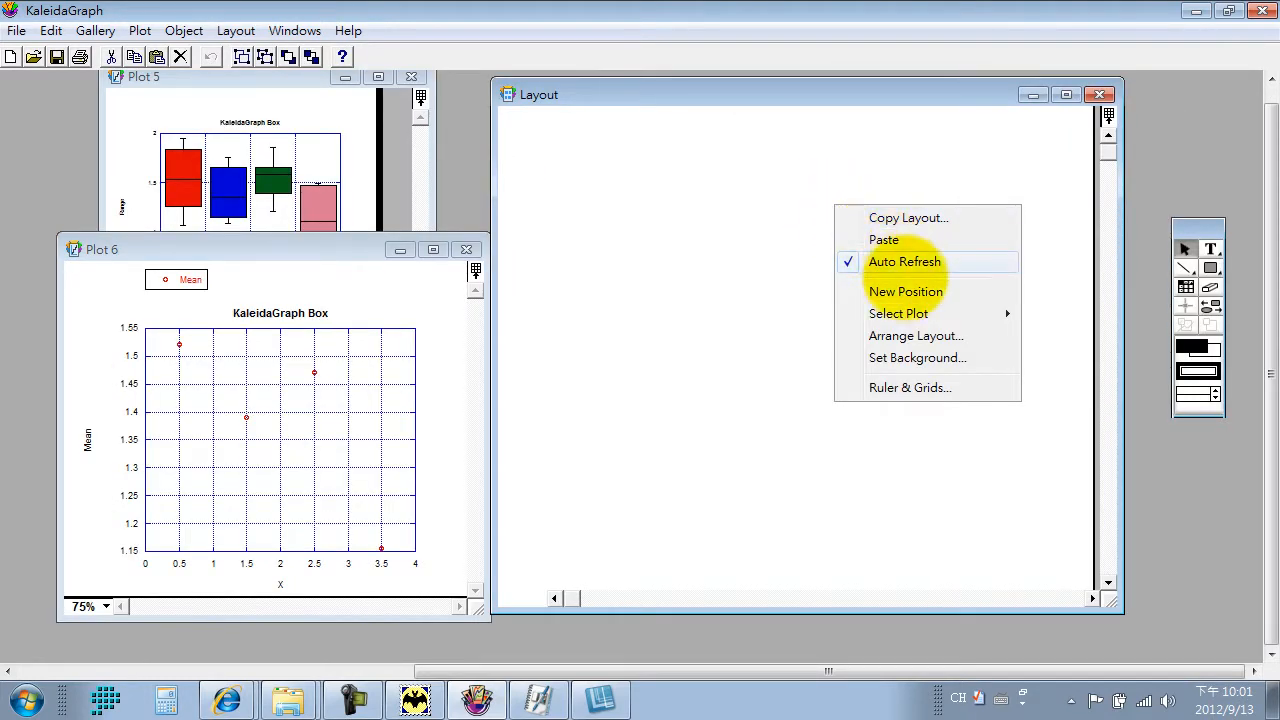
pyautogui.moveTo(898, 313)
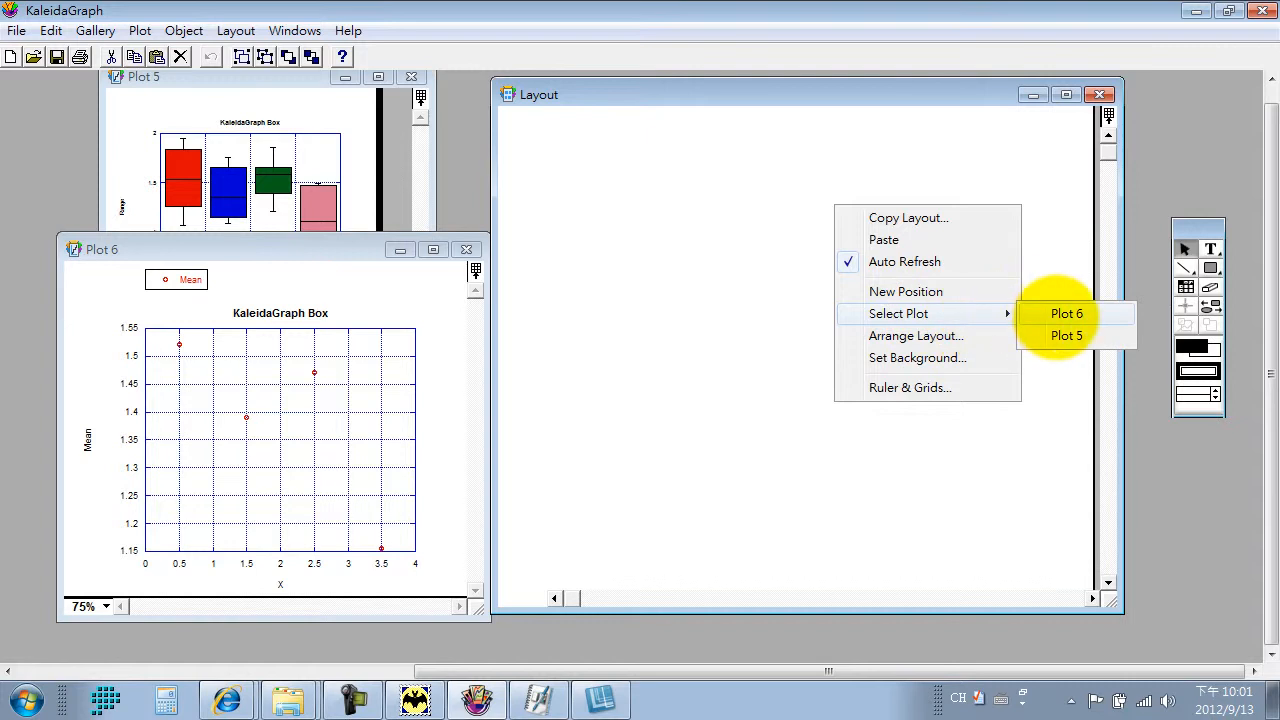
pyautogui.click(1066, 313)
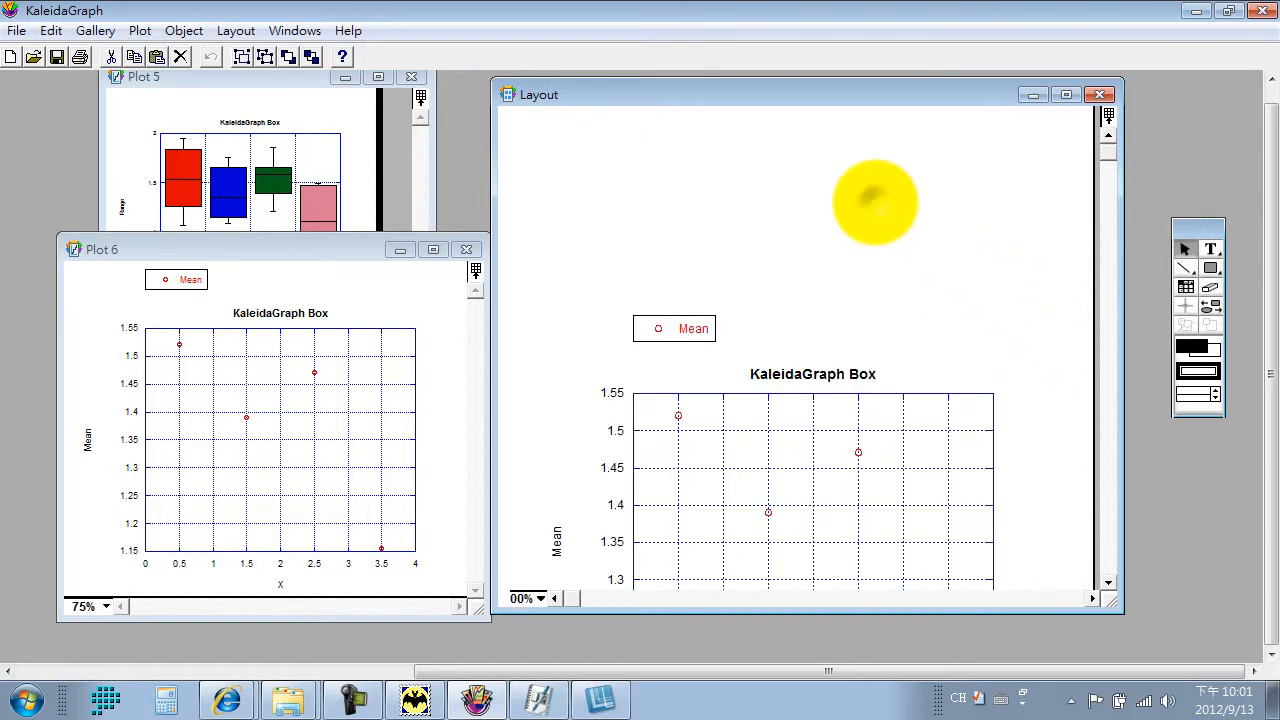
pyautogui.rightClick(875, 205)
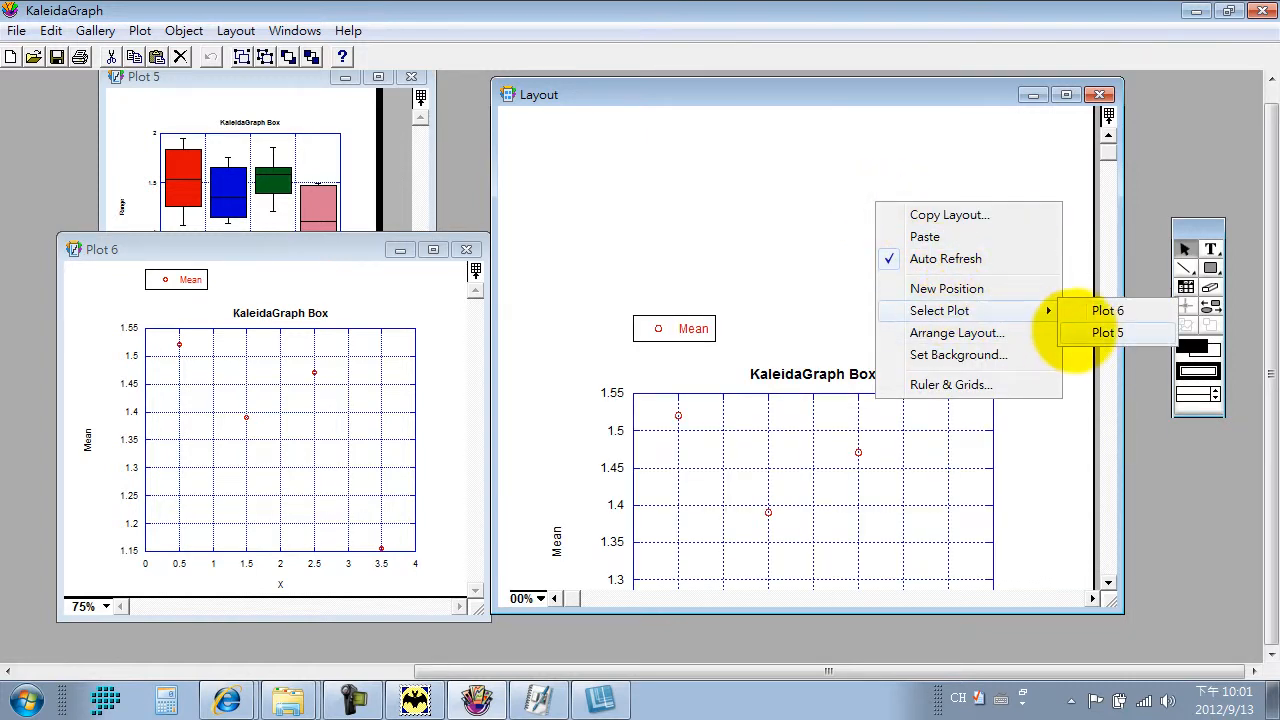
pyautogui.click(1116, 331)
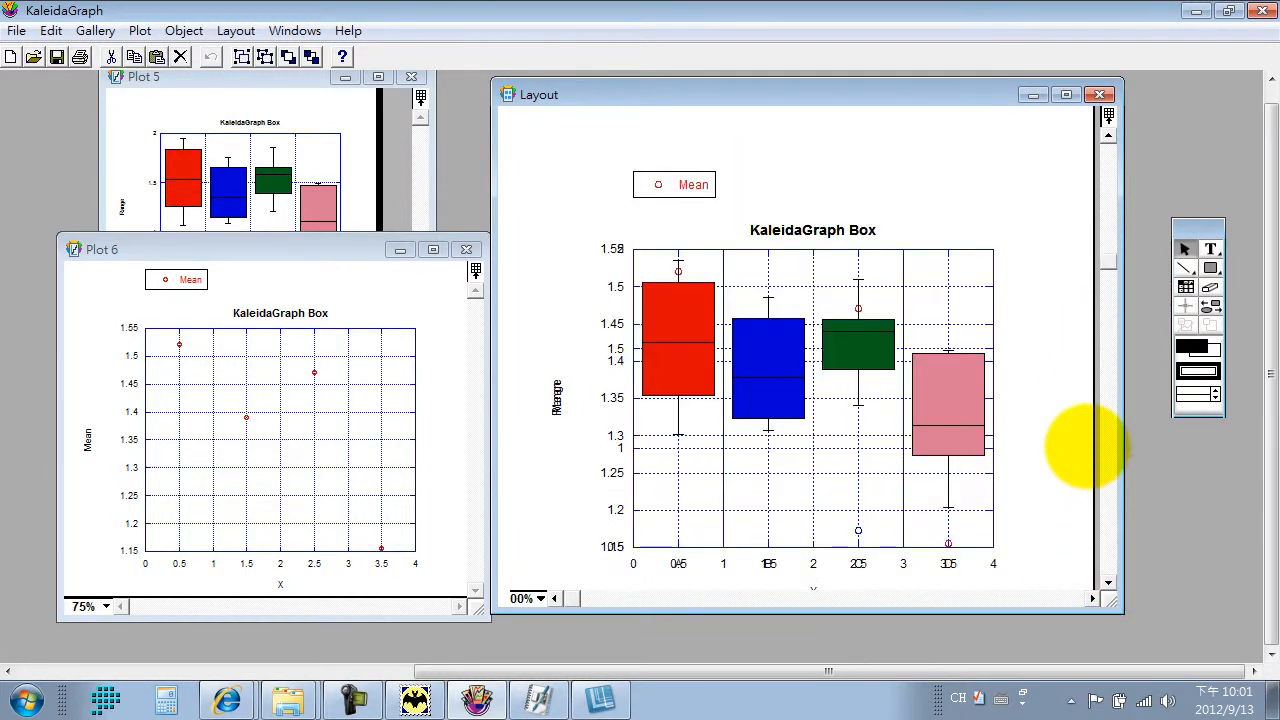
pyautogui.moveTo(910, 330)
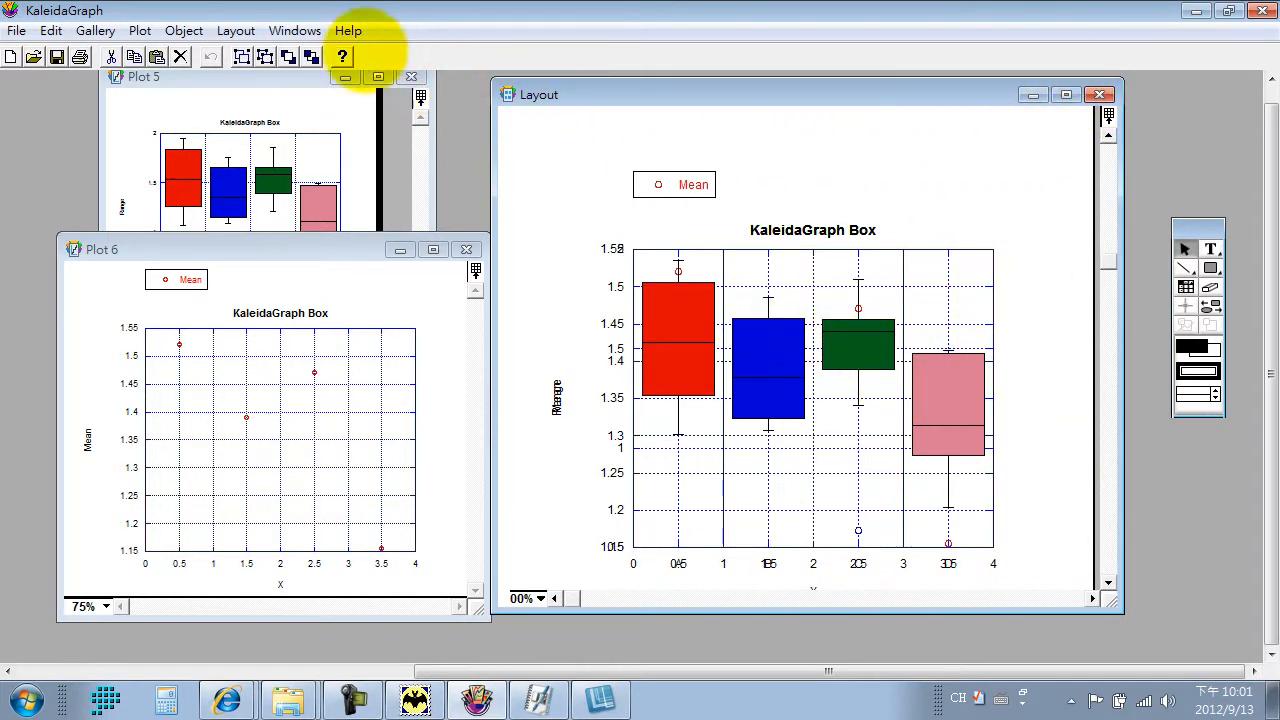
# Step: Arrange the layout as 2 rows by 1 column and zoom out to see both plots
pyautogui.click(810, 360)
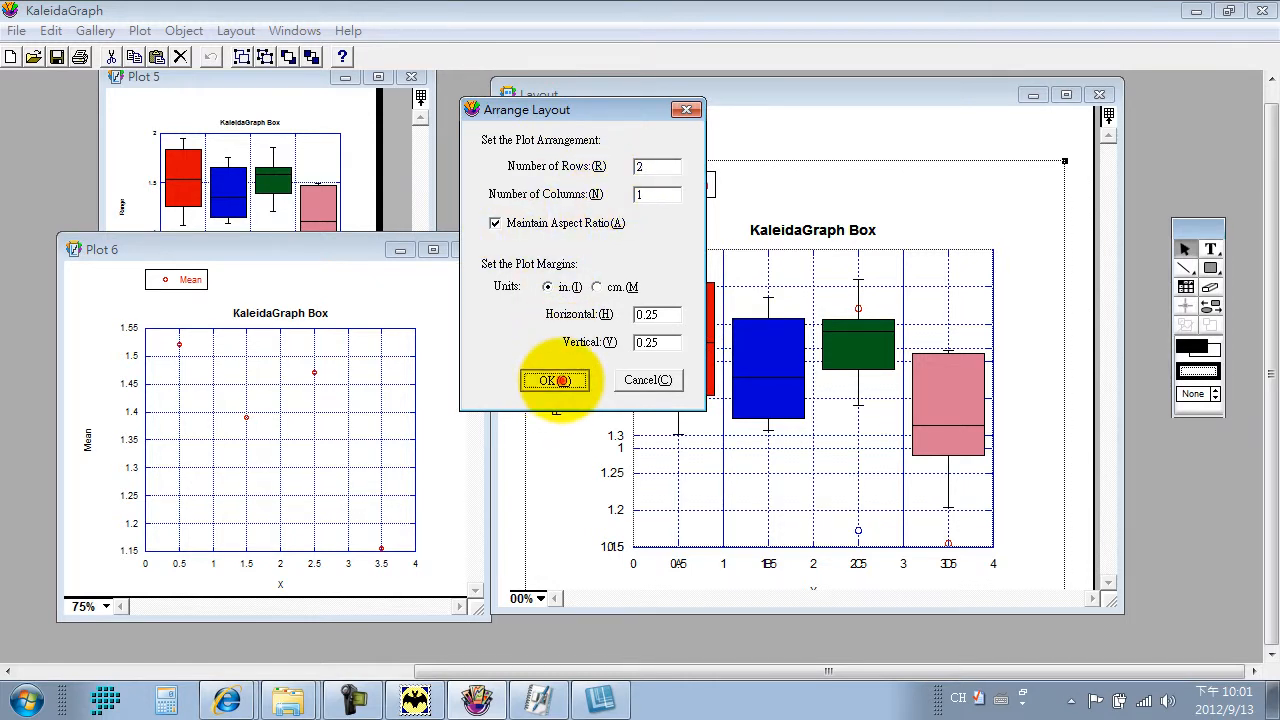
pyautogui.click(554, 380)
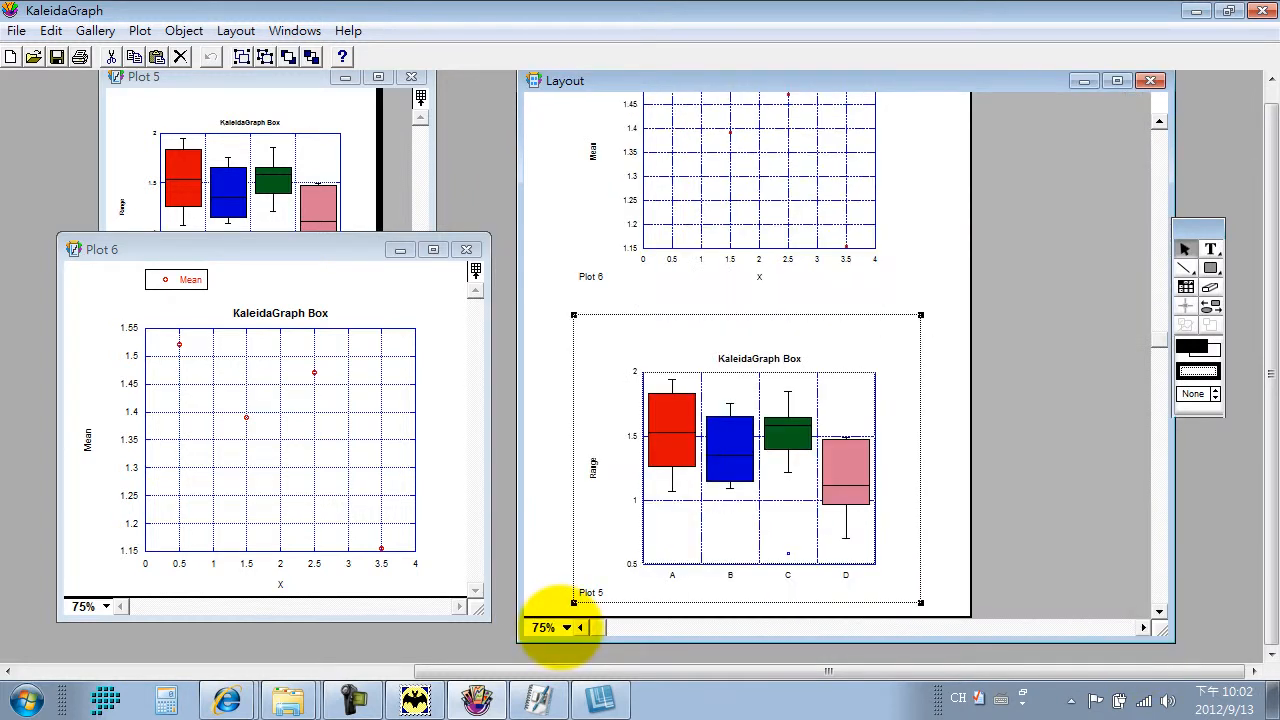
pyautogui.click(567, 629)
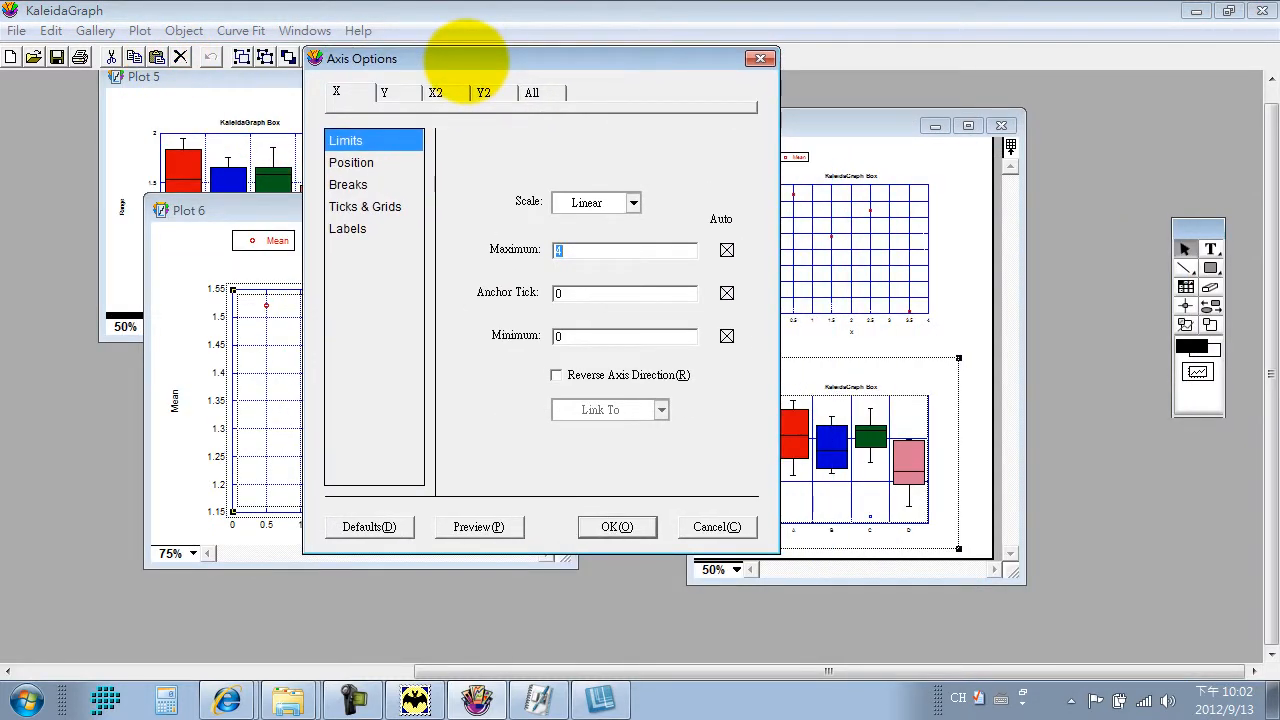
# Step: Limit Plot 6's vertical Mean axis to 0.5–2, then stack it over the box plot in the layout
pyautogui.click(396, 92)
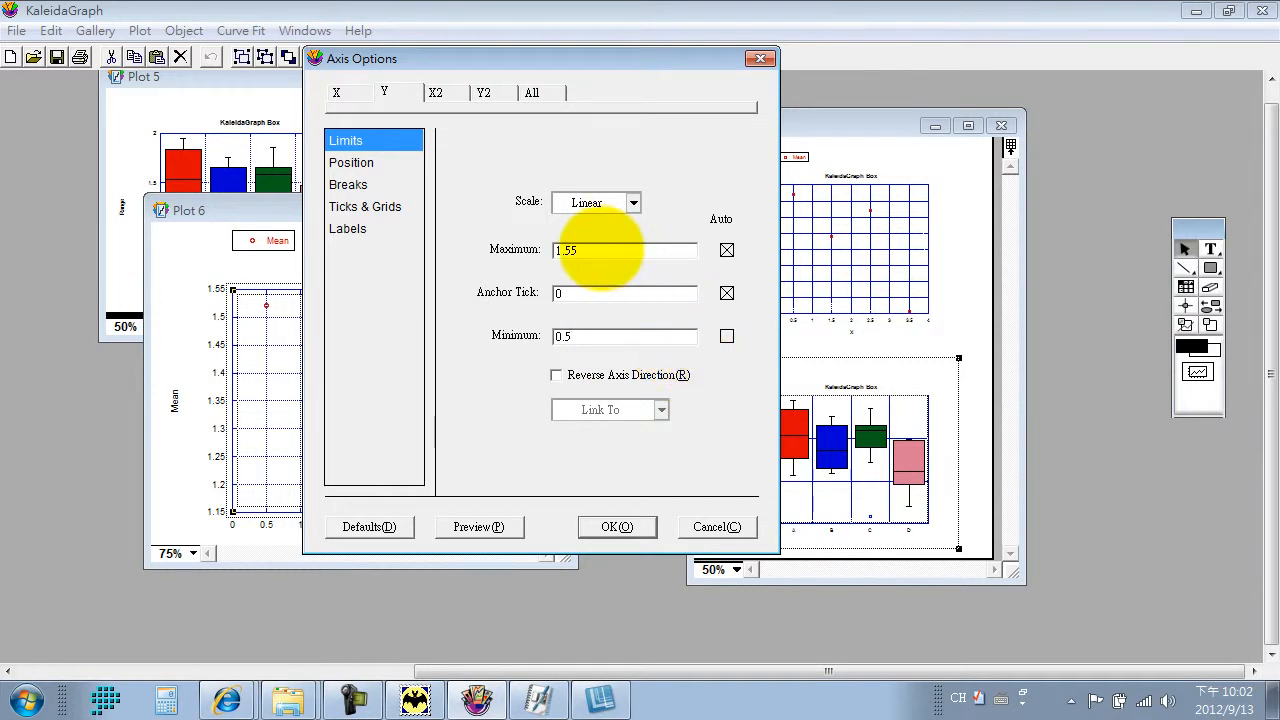
pyautogui.tripleClick(623, 249)
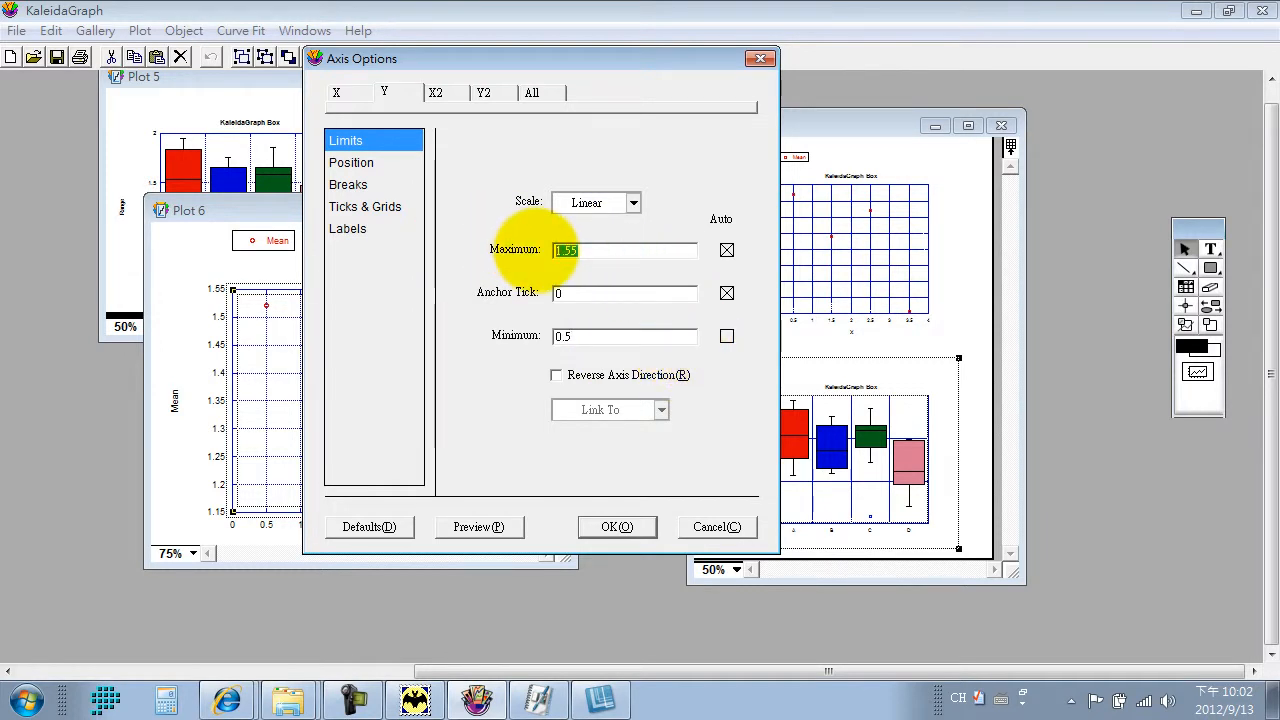
pyautogui.click(616, 527)
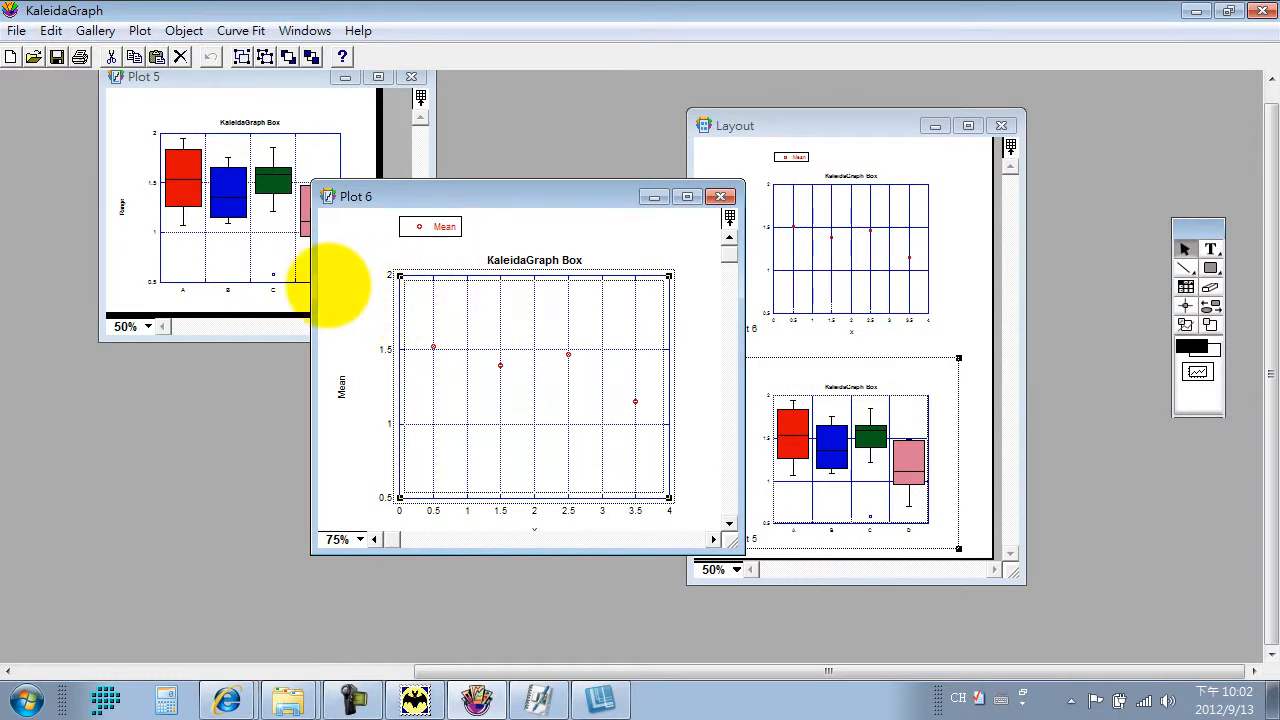
pyautogui.moveTo(356, 196); pyautogui.dragTo(271, 178)
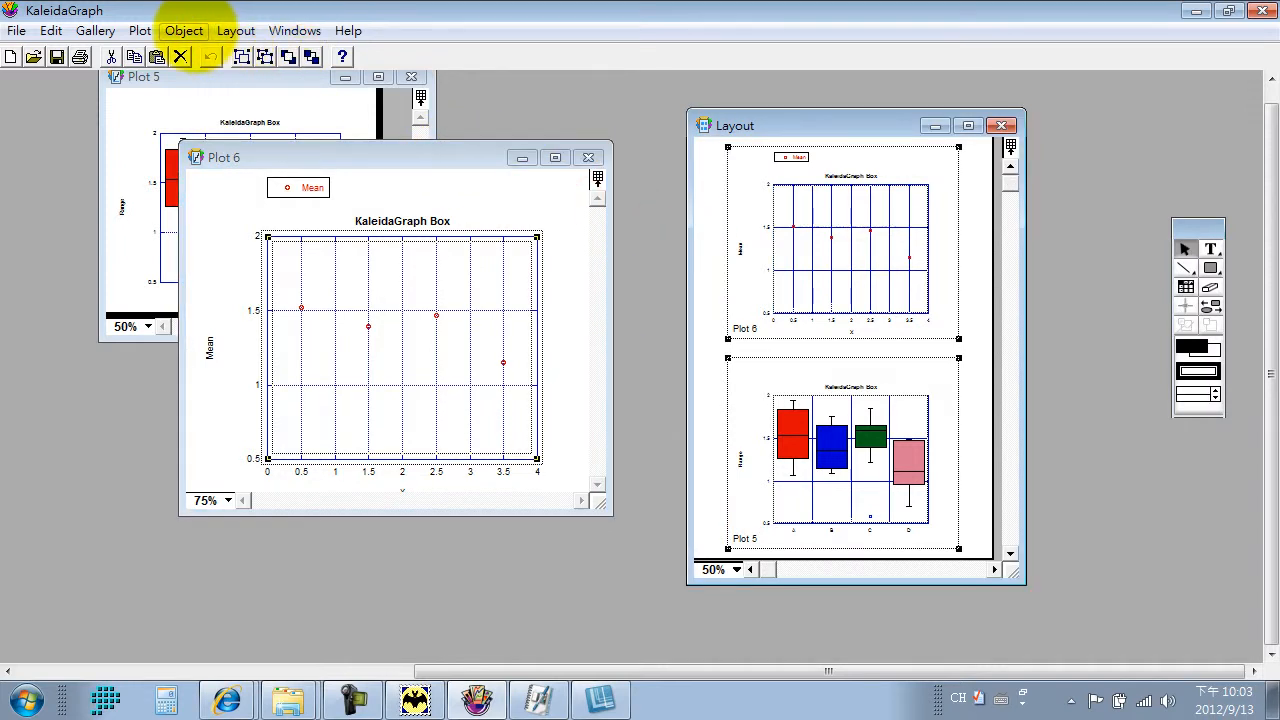
pyautogui.click(183, 30)
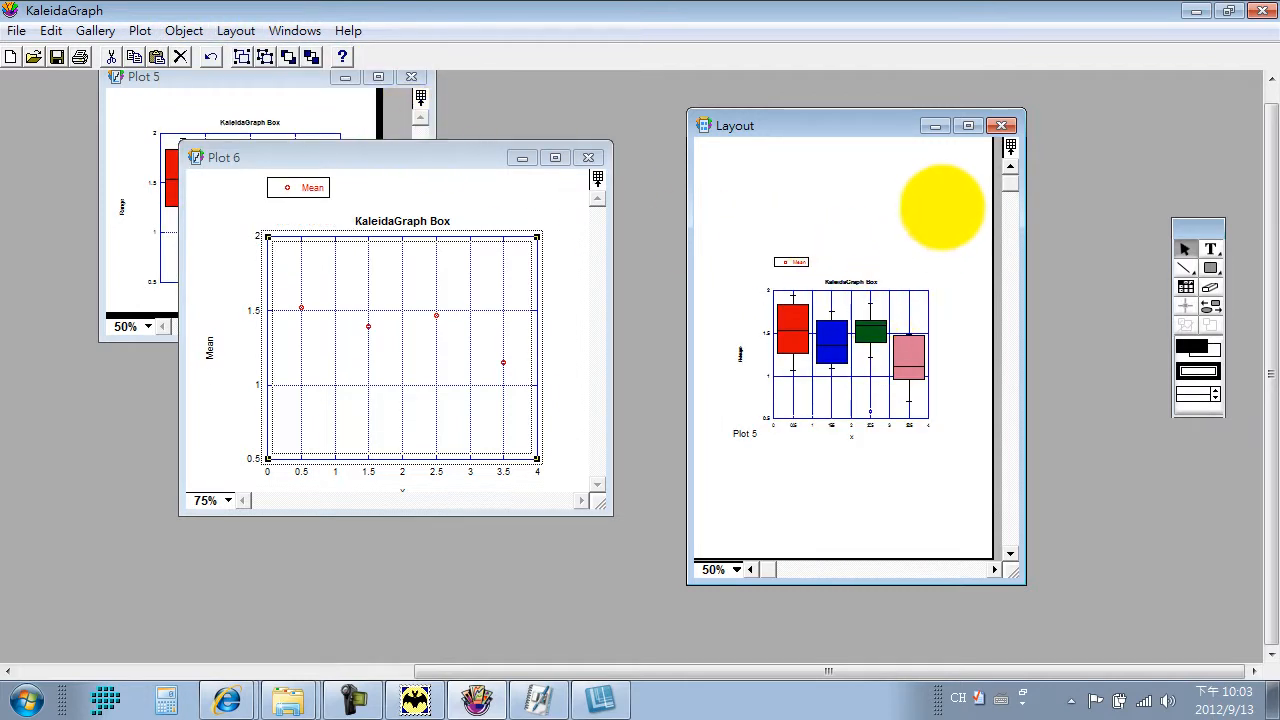
# Step: Maximize the Layout window, then drag it larger to show the overlaid means and box plot
pyautogui.click(967, 125)
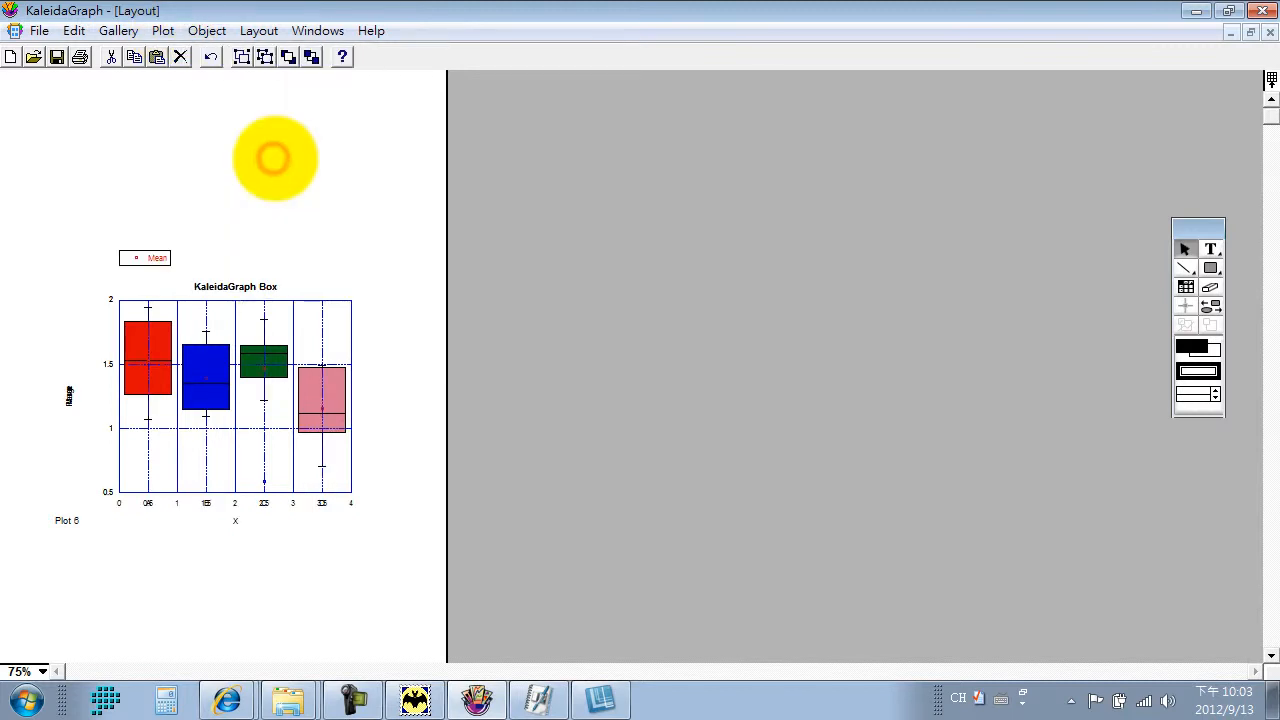
pyautogui.moveTo(275, 158); pyautogui.dragTo(270, 415)
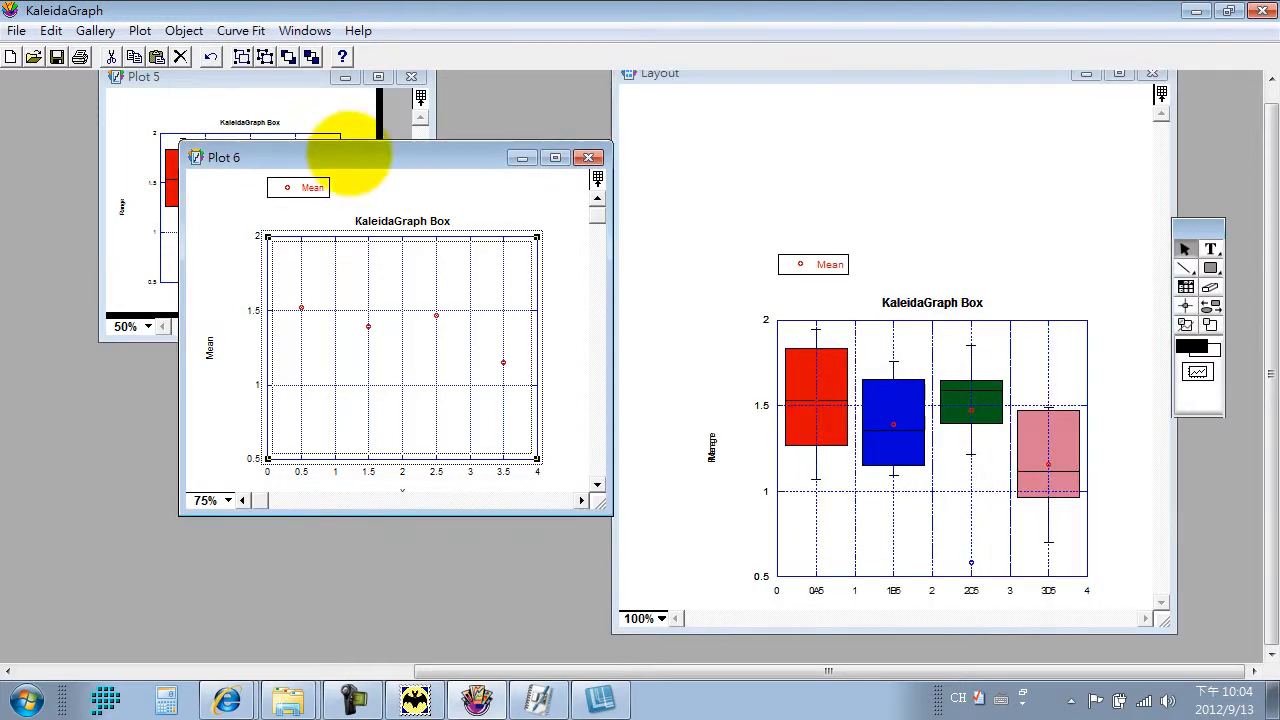
# Step: Give the Mean variable's markers size 24 and a yellow colour in Variable Settings
pyautogui.click(139, 30)
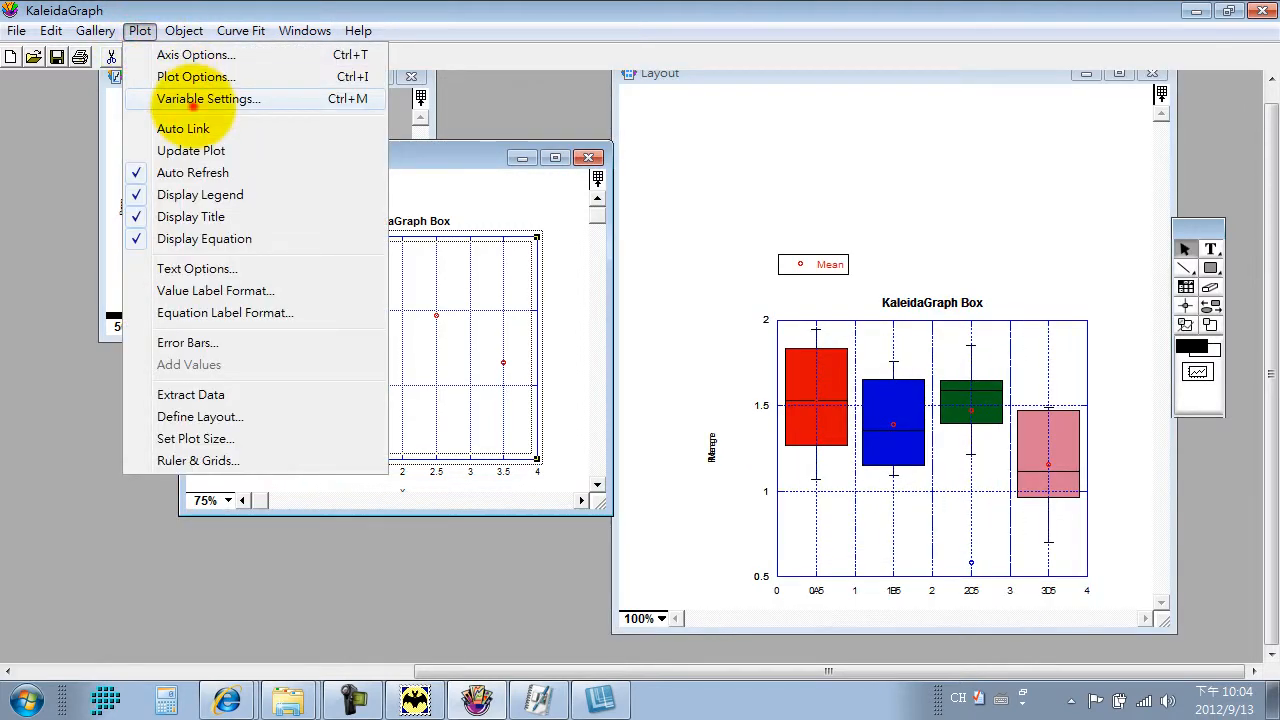
pyautogui.click(207, 98)
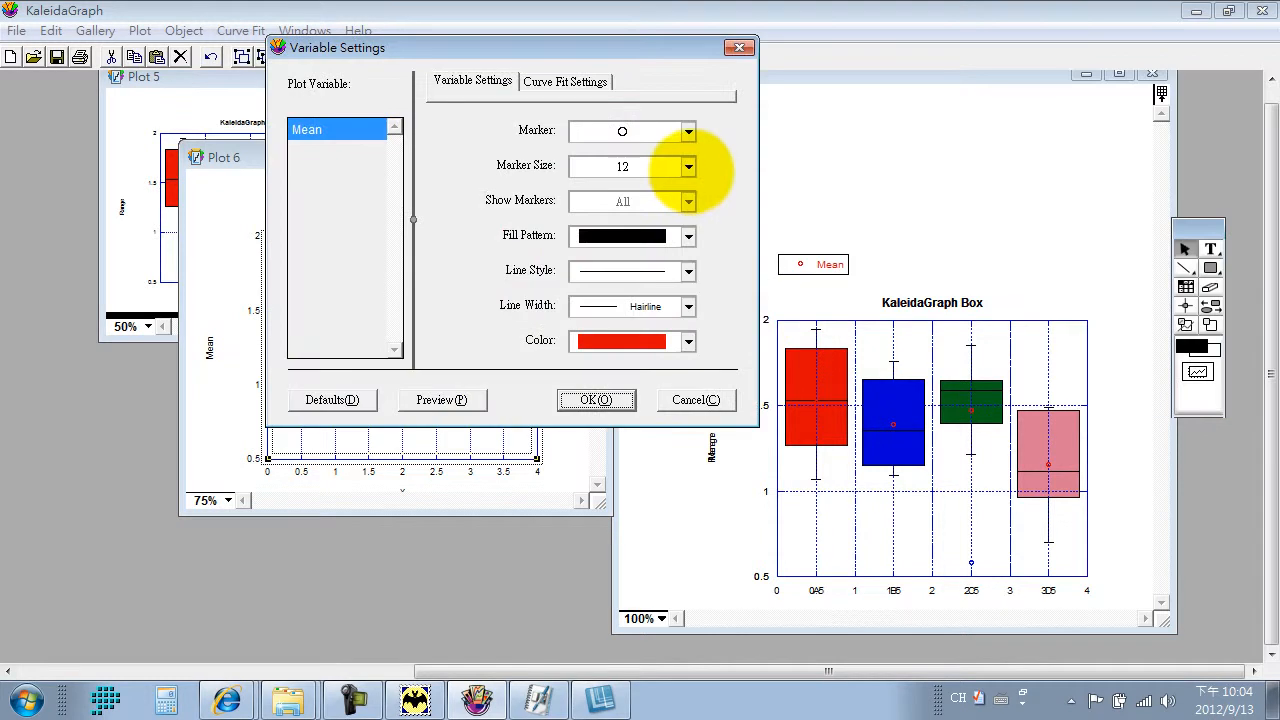
pyautogui.click(687, 166)
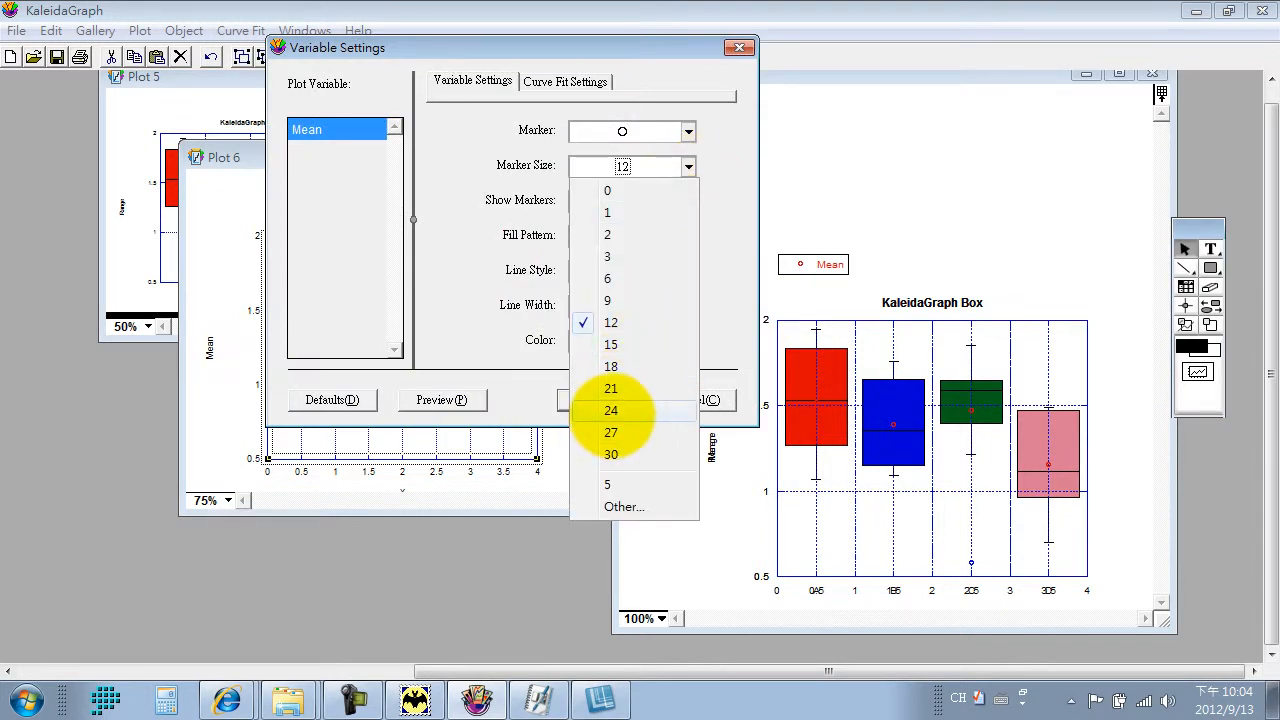
pyautogui.click(610, 410)
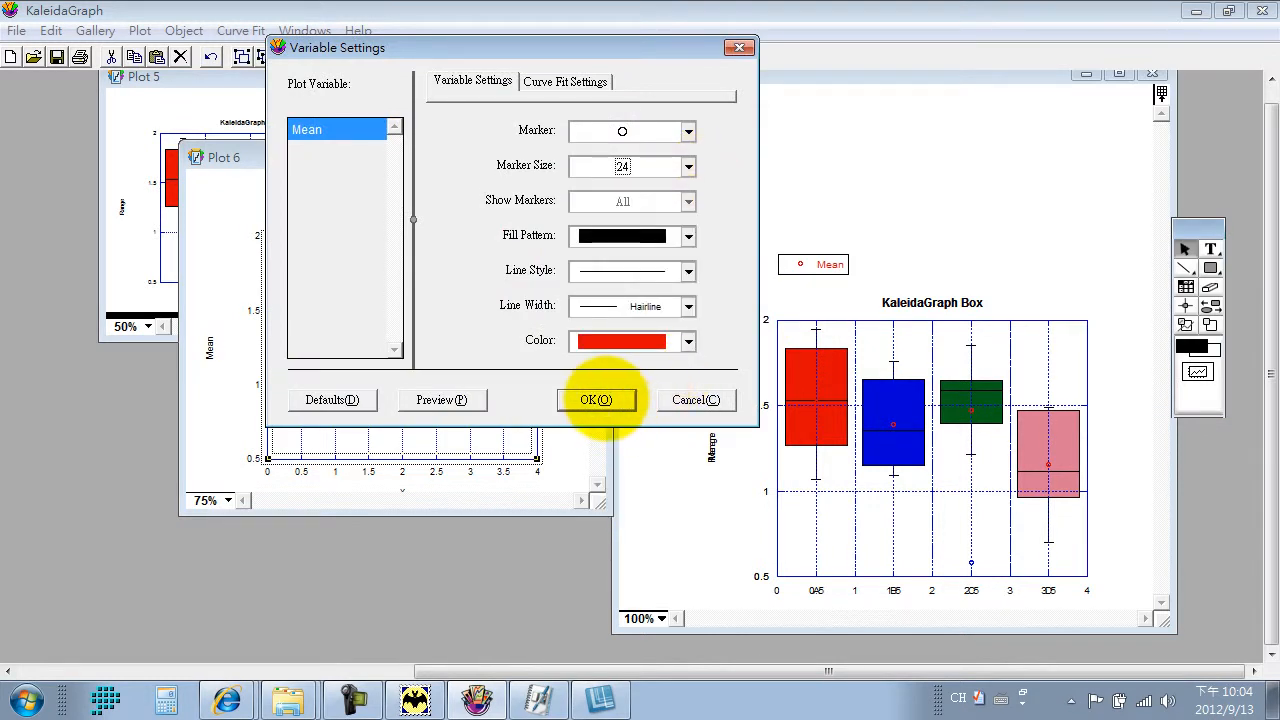
pyautogui.click(596, 400)
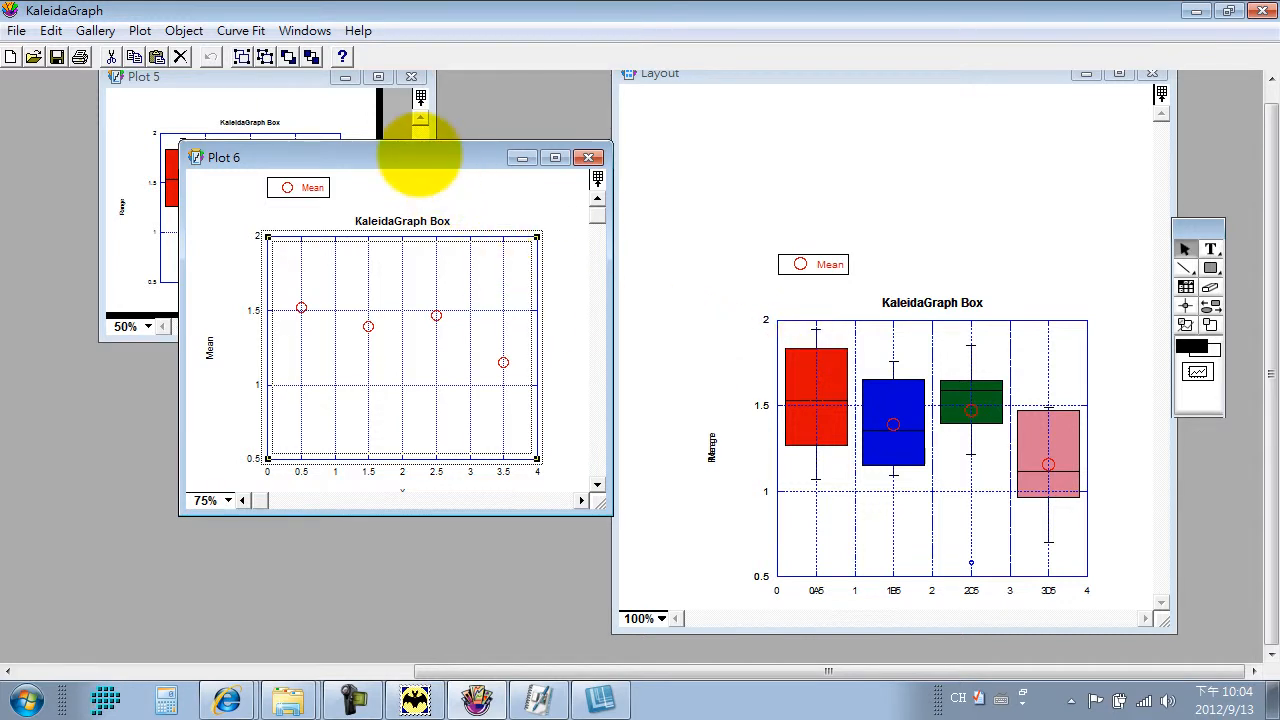
pyautogui.click(142, 30)
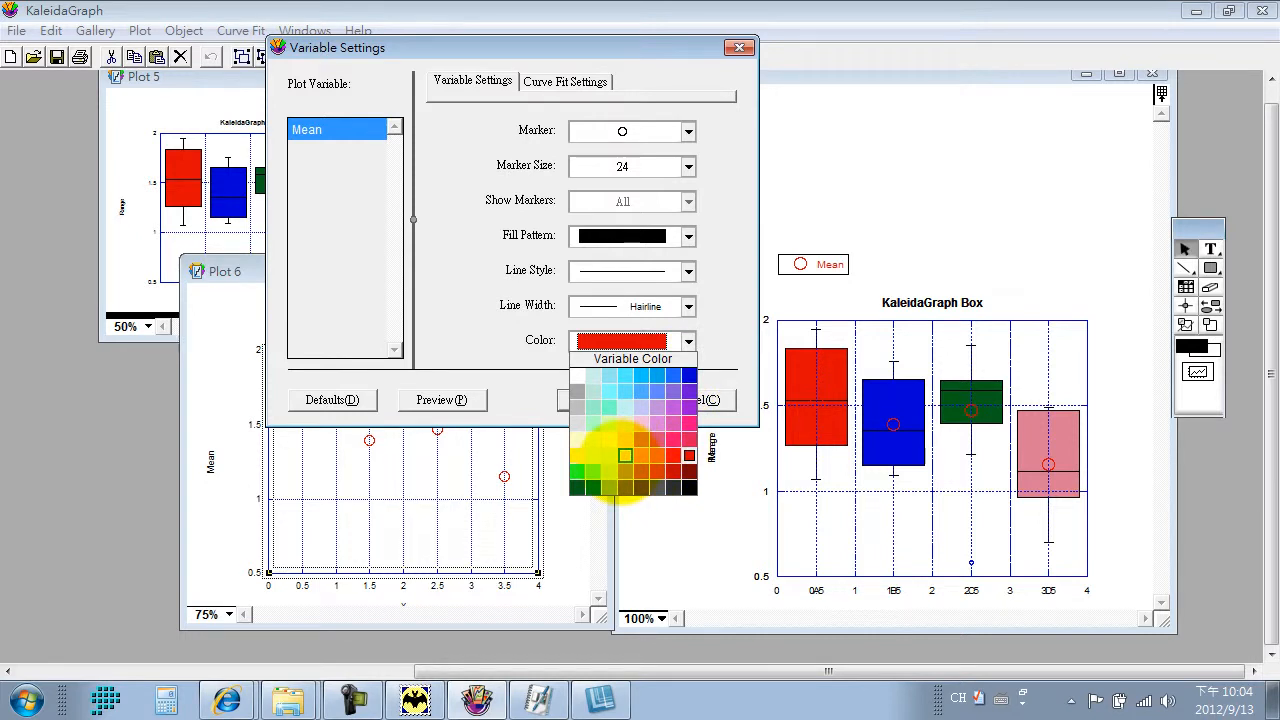
pyautogui.click(621, 456)
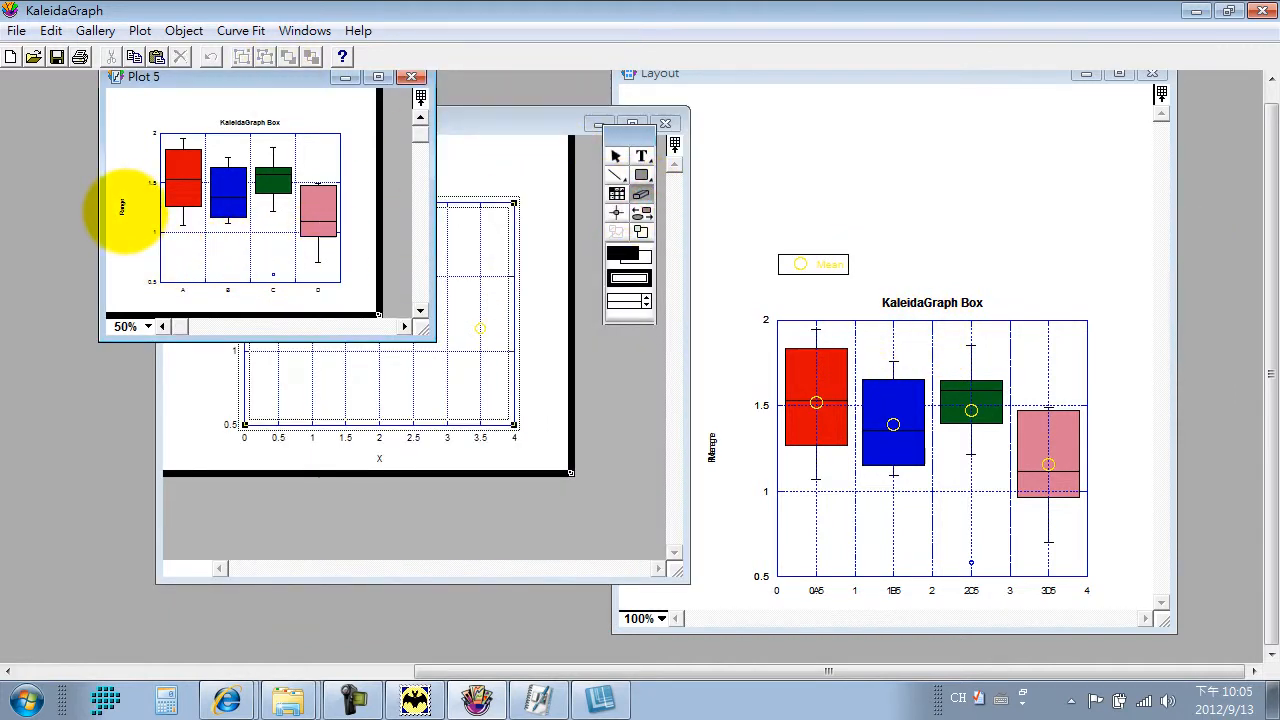
pyautogui.moveTo(710, 450)
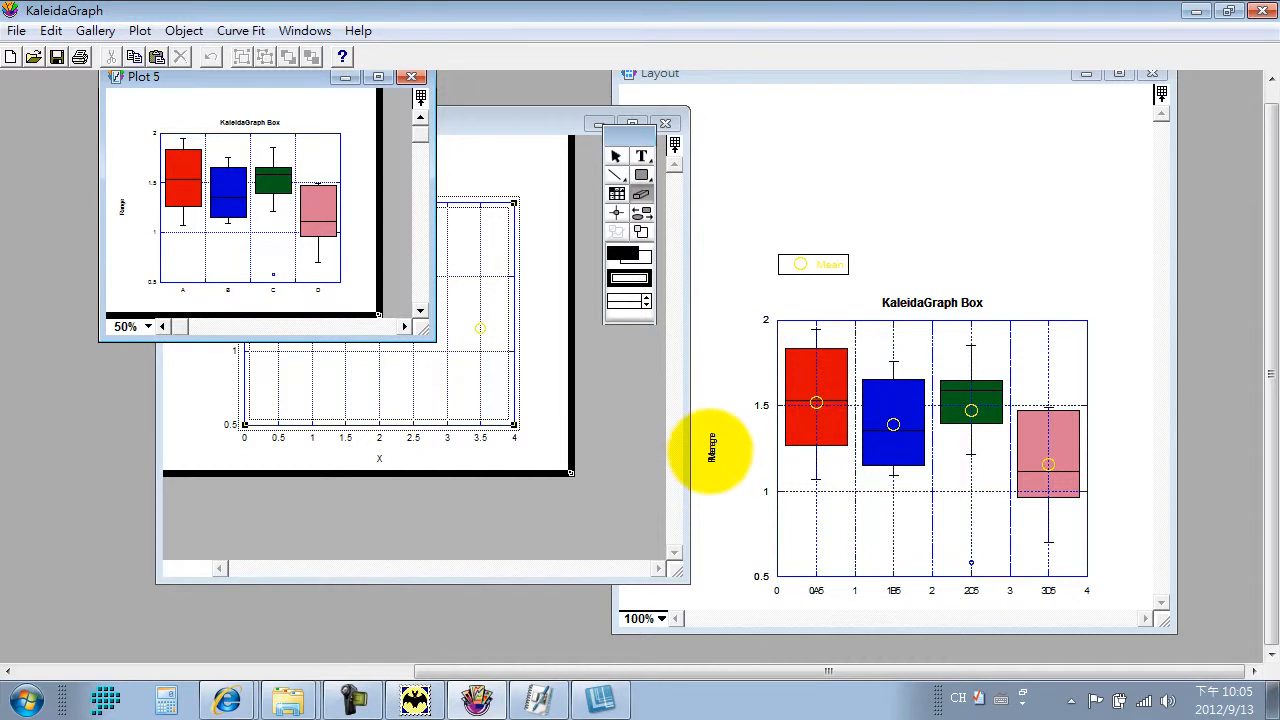